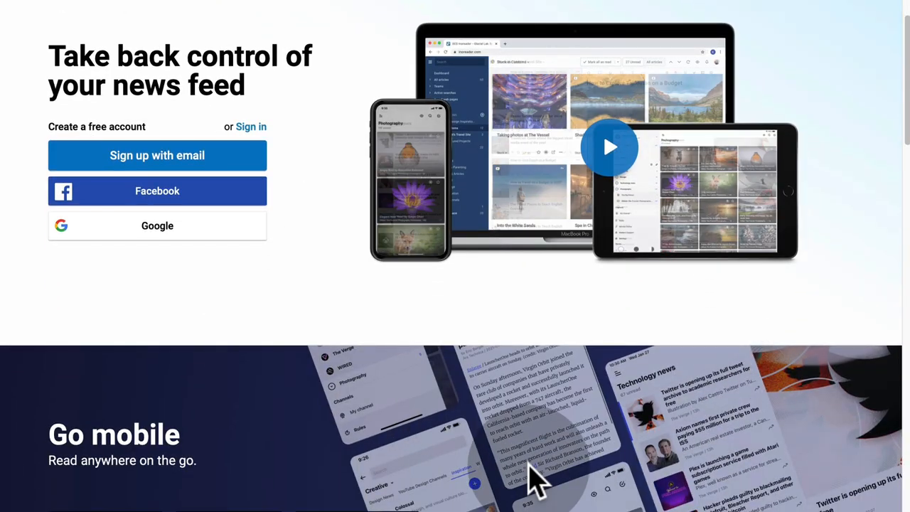
Scroll through the Free, Supporter, Pro and Custom plan comparison table and back to the top.
scroll(down, 3)
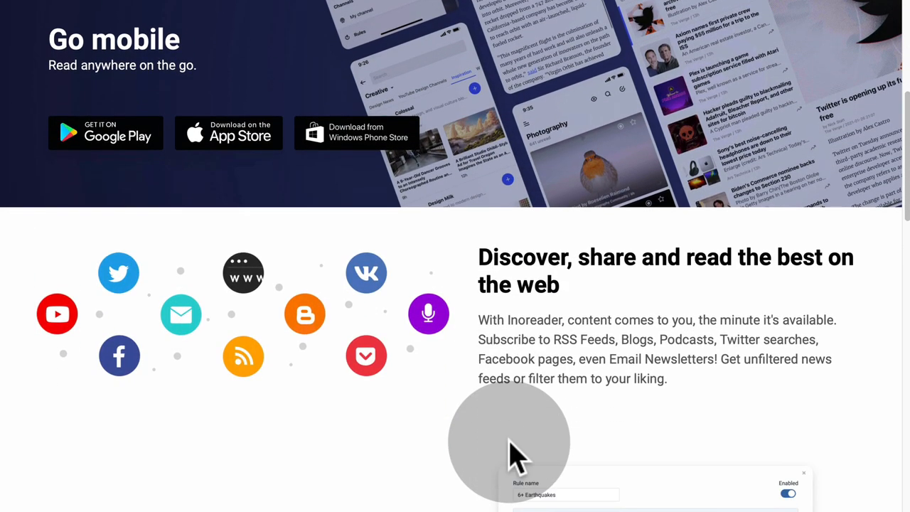
mouse_move(256, 284)
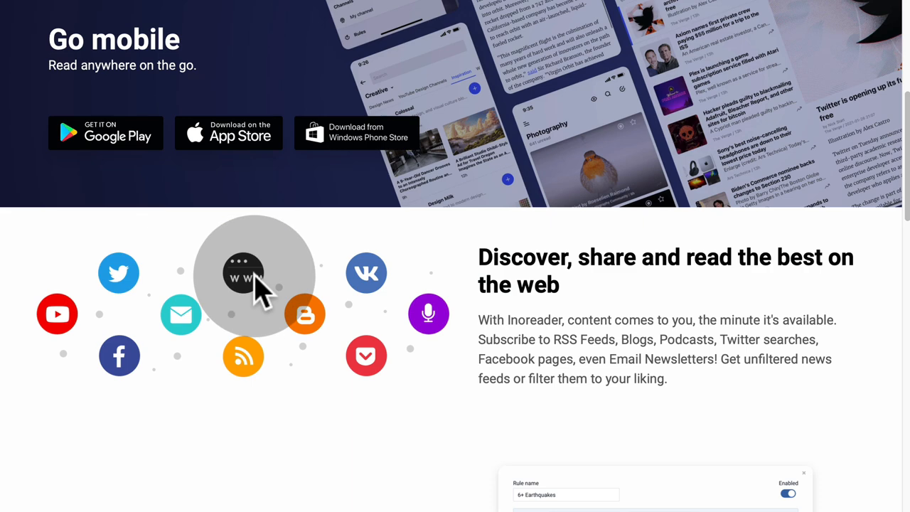
scroll(down, 3)
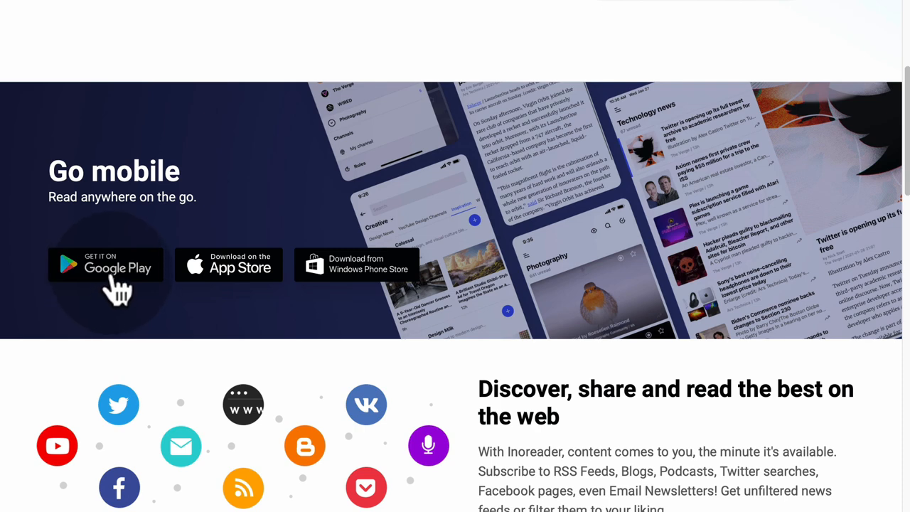
mouse_move(356, 291)
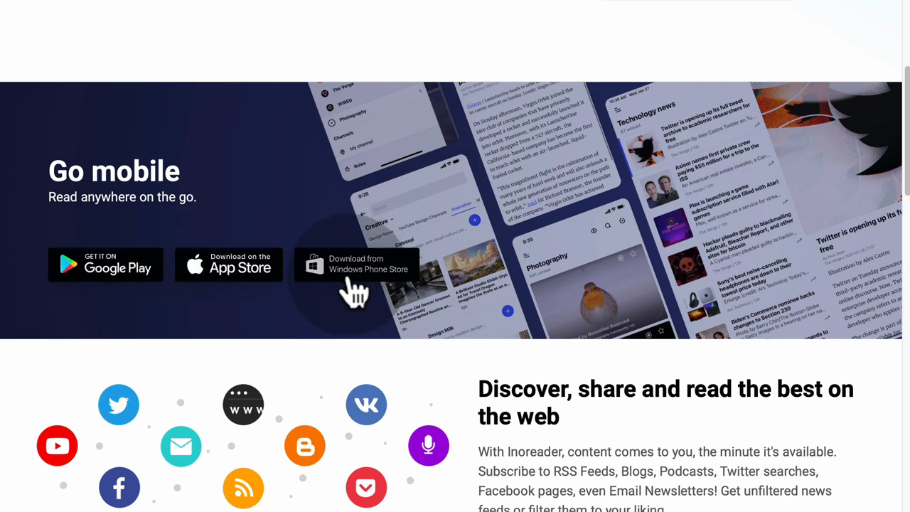
scroll(down, 3)
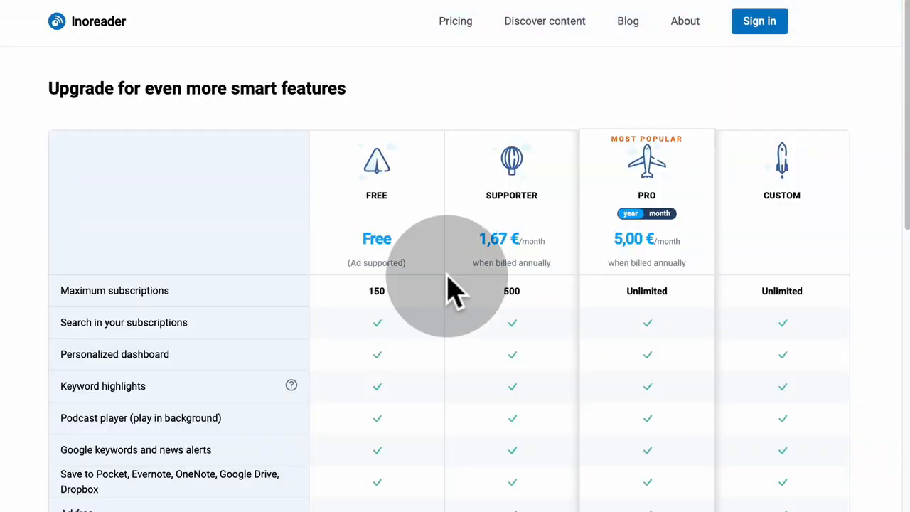
mouse_move(355, 221)
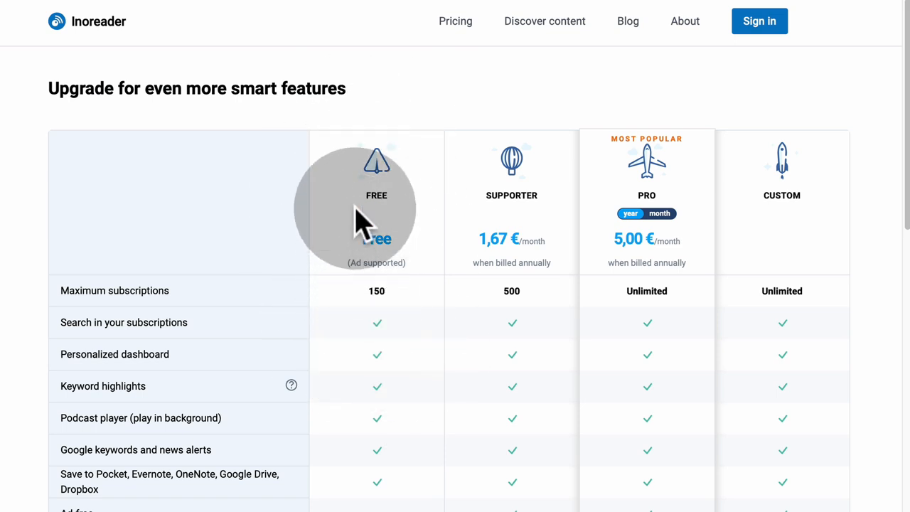
scroll(down, 3)
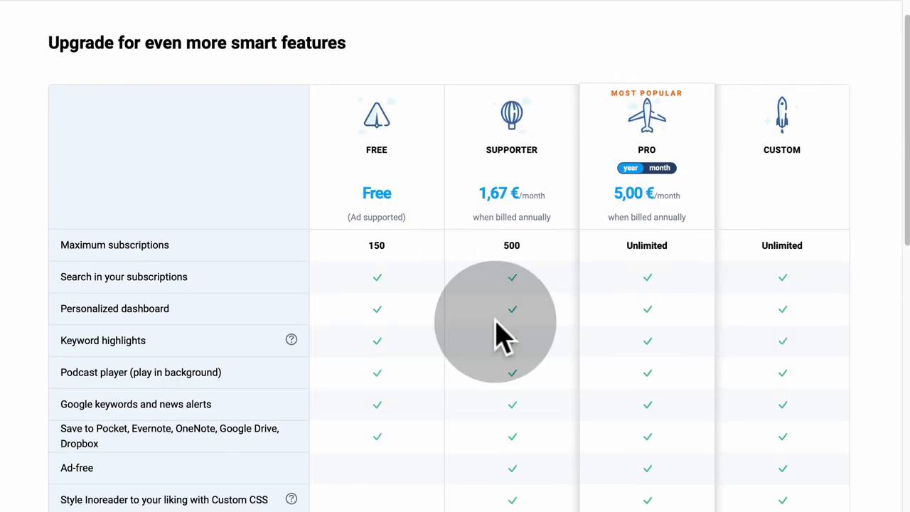
scroll(down, 3)
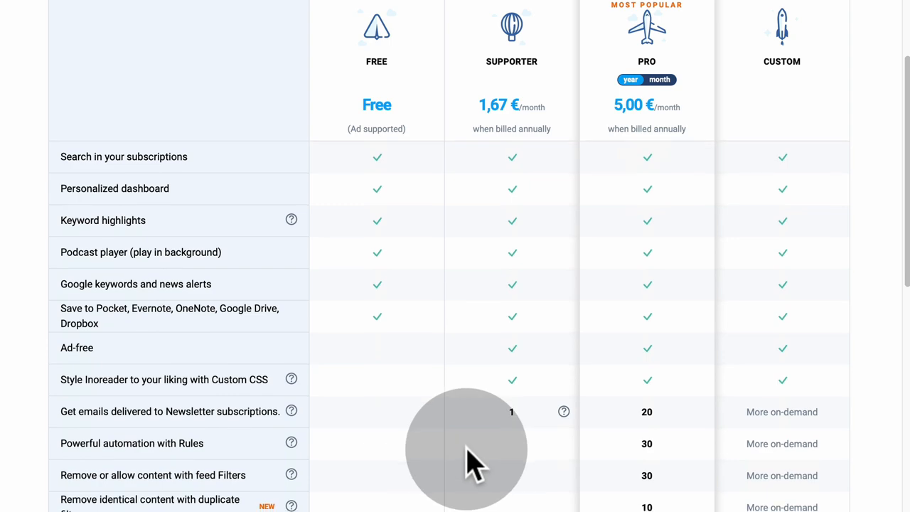
scroll(down, 3)
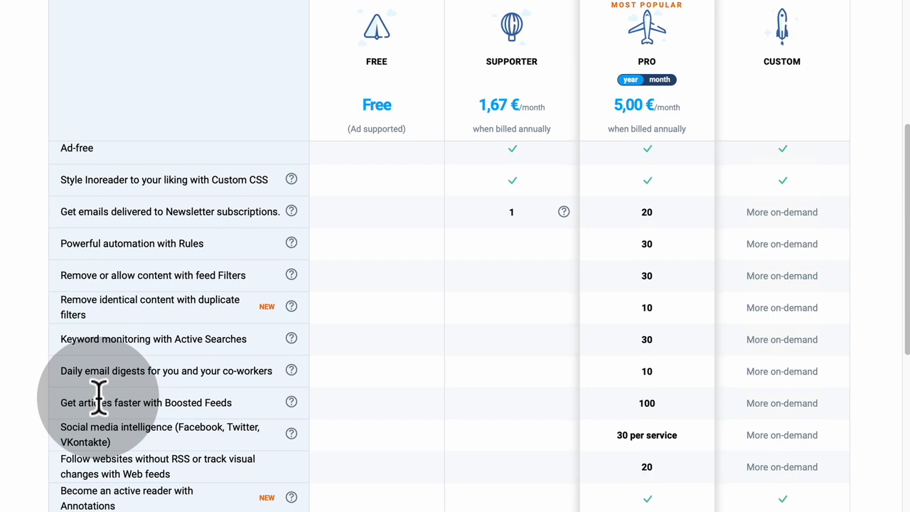
scroll(up, 3)
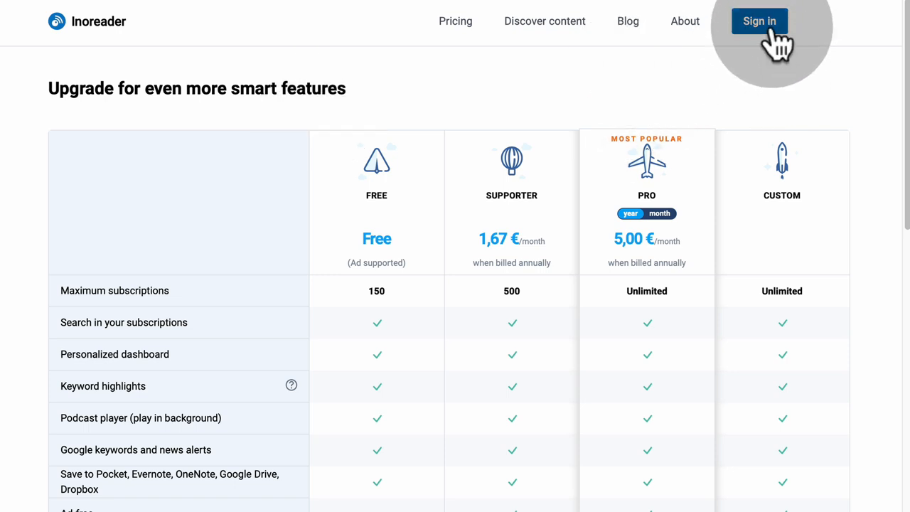
Sign in to reach the reader's All articles view of the marketing subscriptions.
click(759, 22)
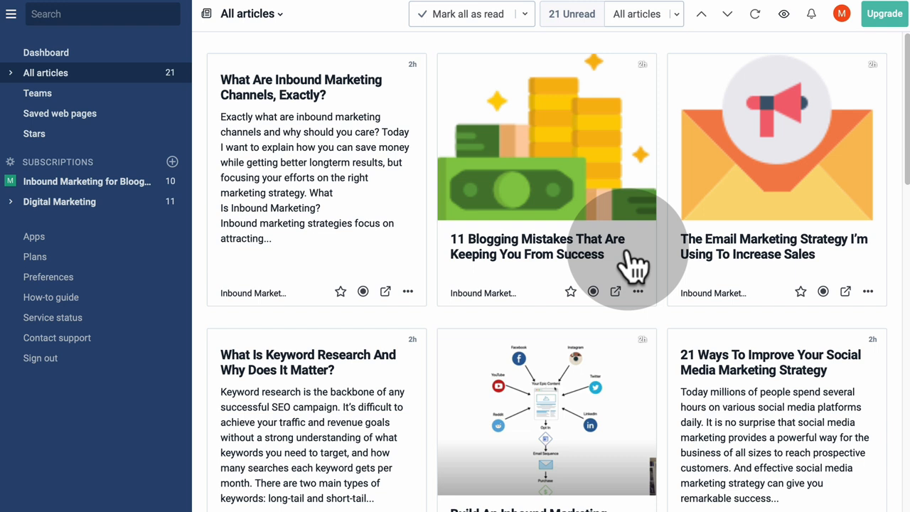
mouse_move(377, 57)
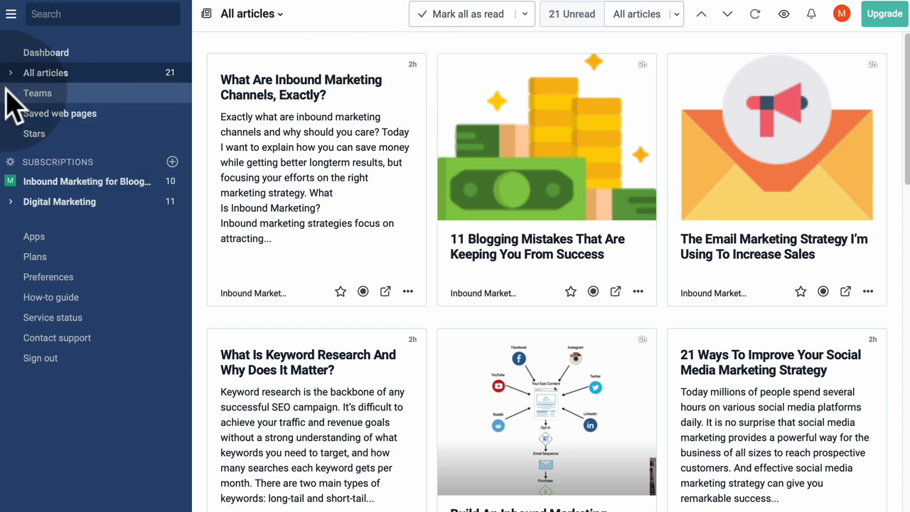
mouse_move(72, 97)
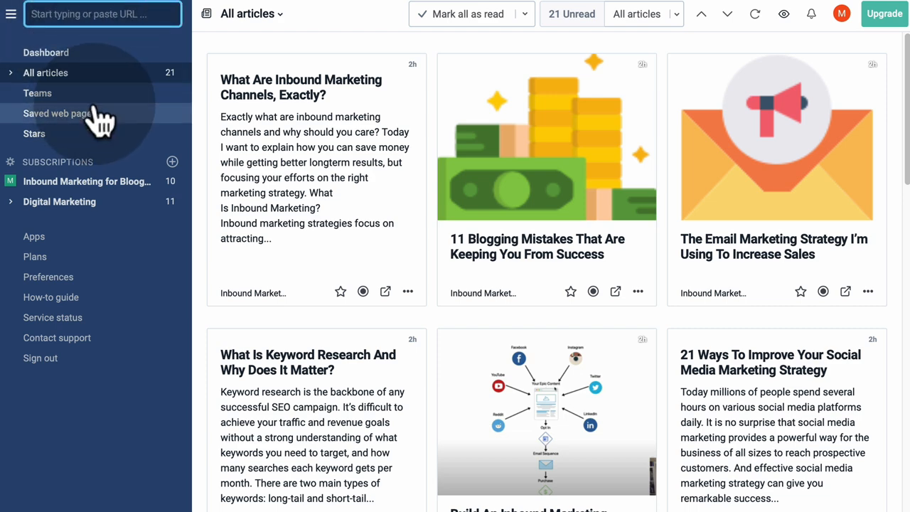
mouse_move(102, 14)
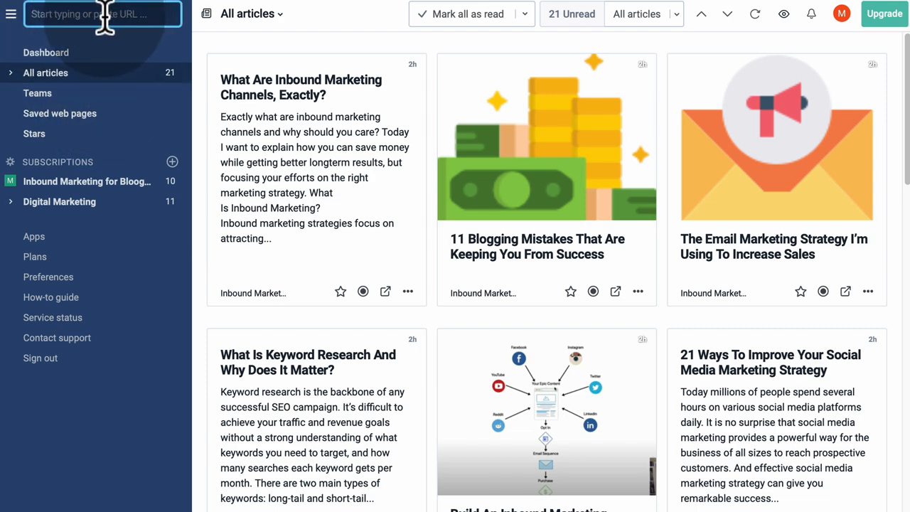
Search feeds for 'marketing' and view all 2610 results such as Inbound Hub and Seth Godin's Blog.
text(marketing)
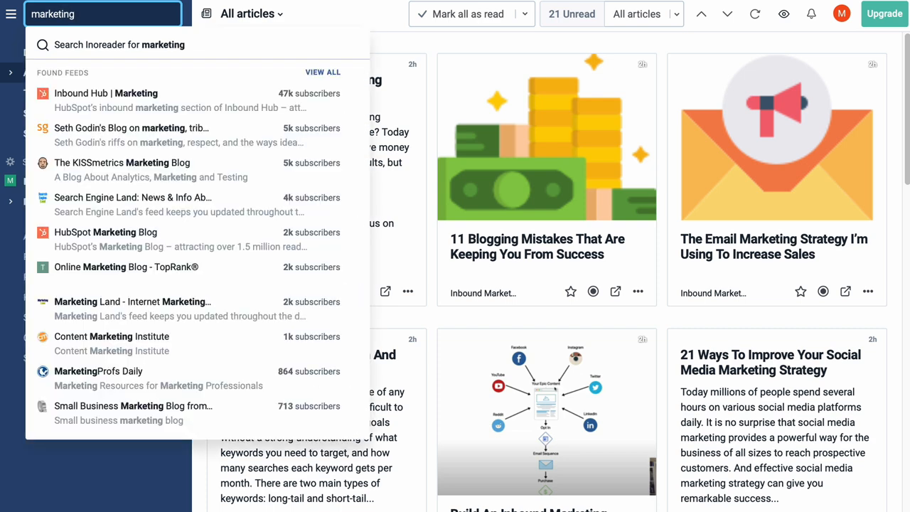
mouse_move(134, 301)
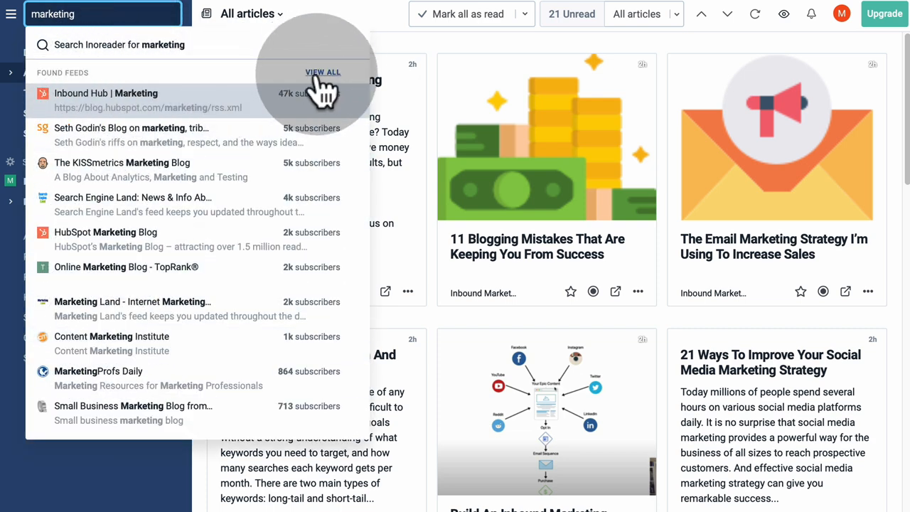
click(322, 71)
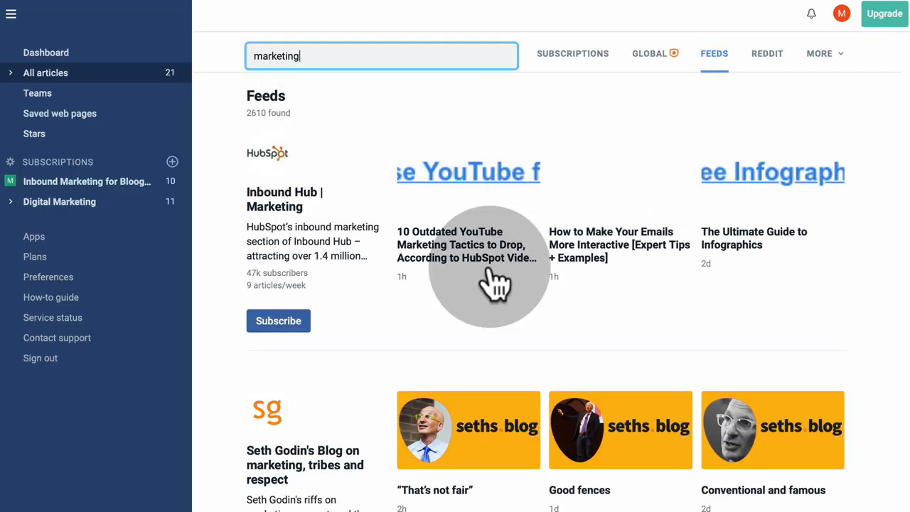
scroll(down, 3)
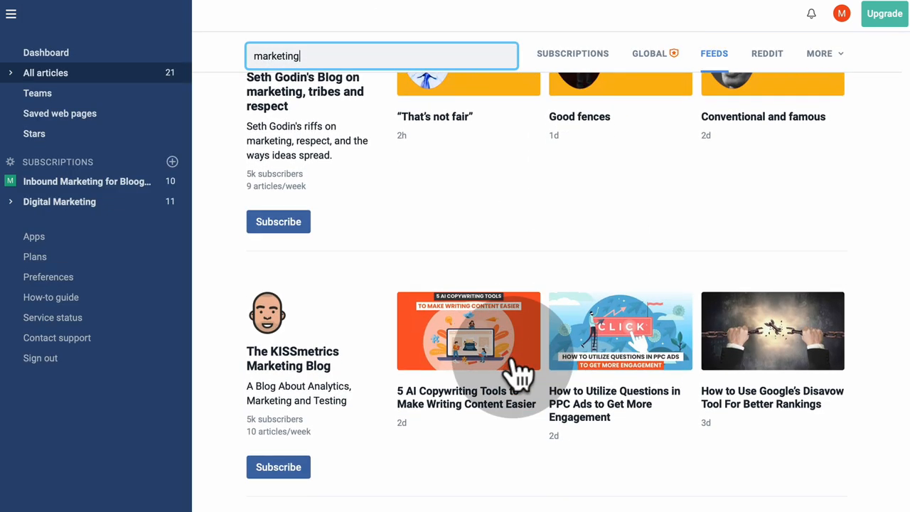
scroll(down, 3)
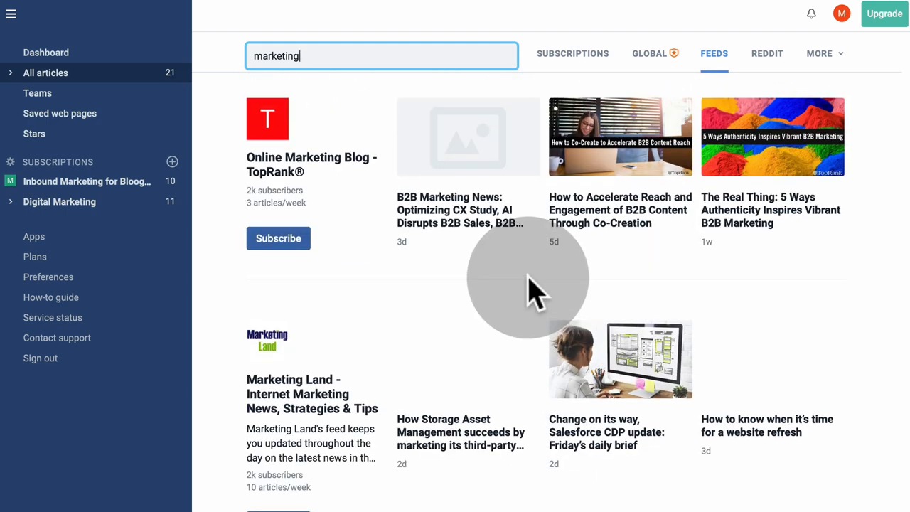
scroll(down, 3)
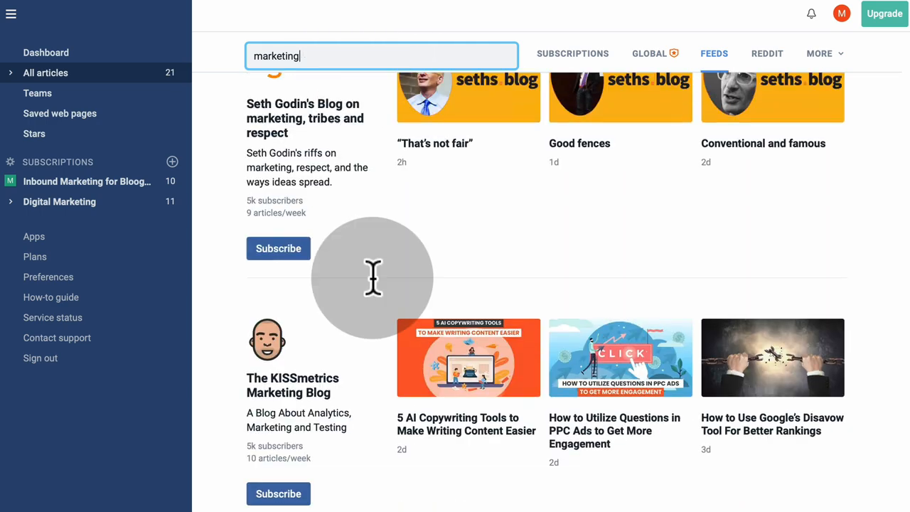
Search feeds for 'seo' instead, listing 1530 results led by SEOmoz Blog and Search Engine Land.
text(seo)
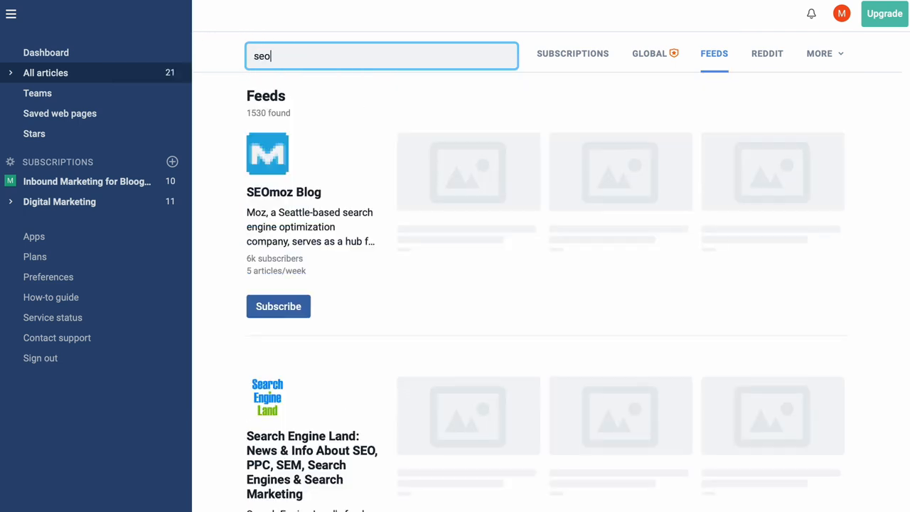
scroll(down, 3)
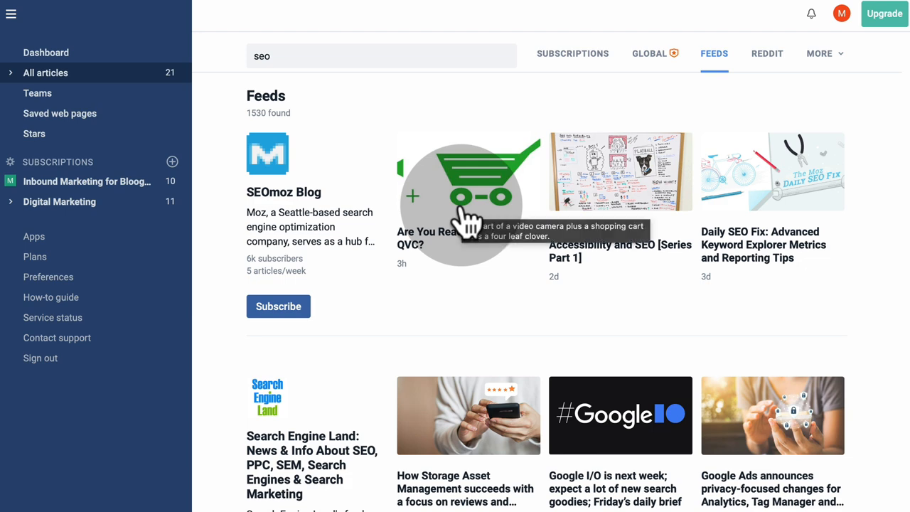
mouse_move(423, 291)
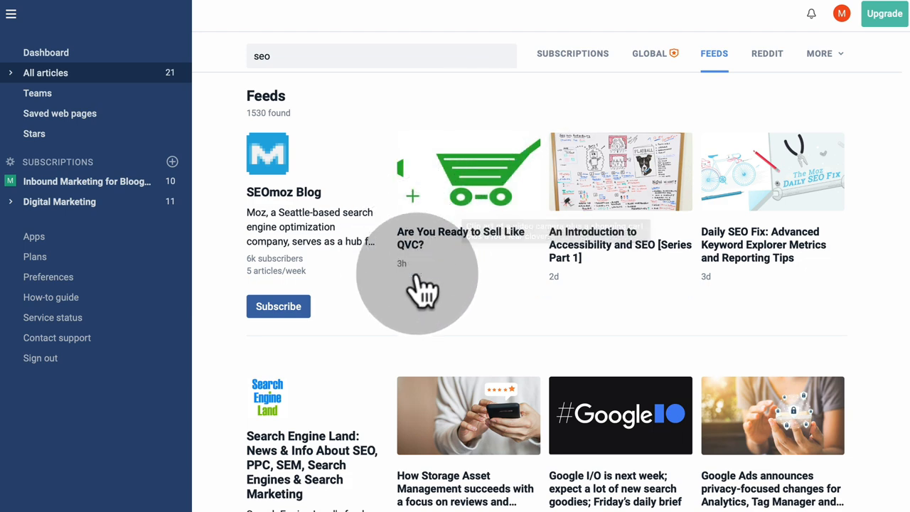
scroll(down, 3)
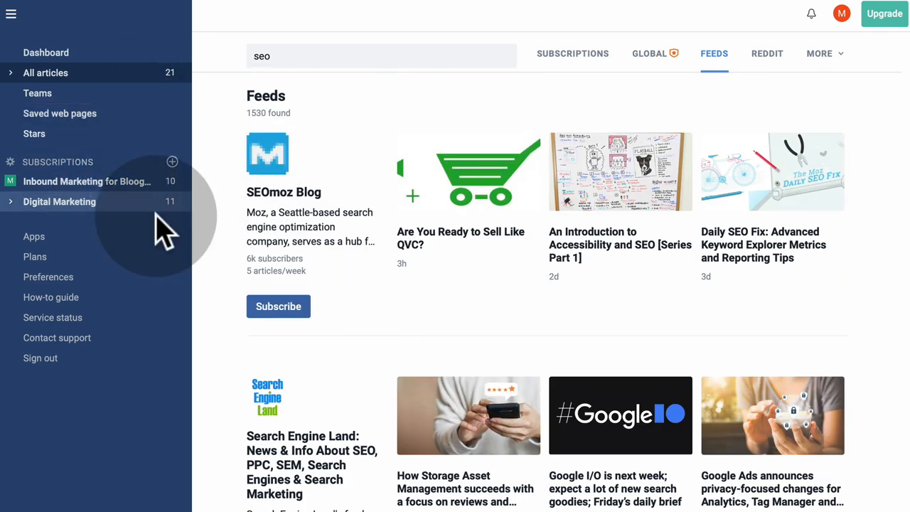
mouse_move(497, 154)
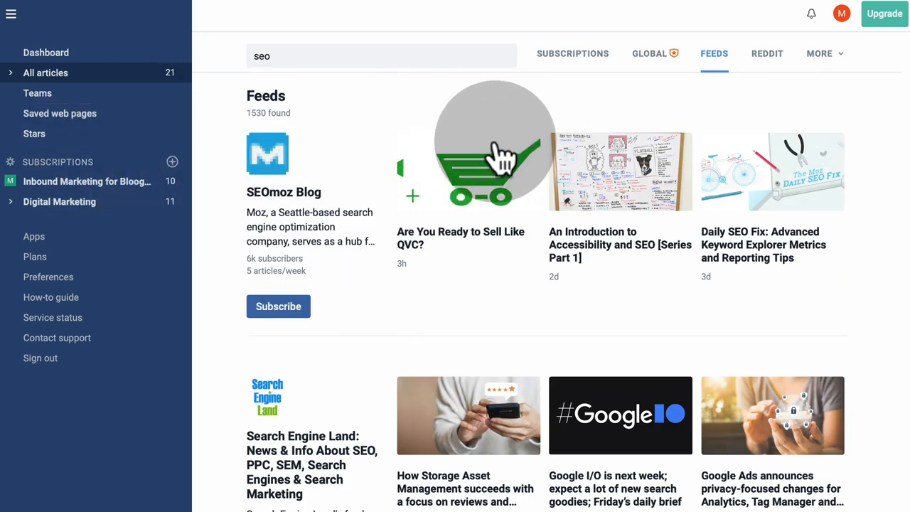
mouse_move(498, 154)
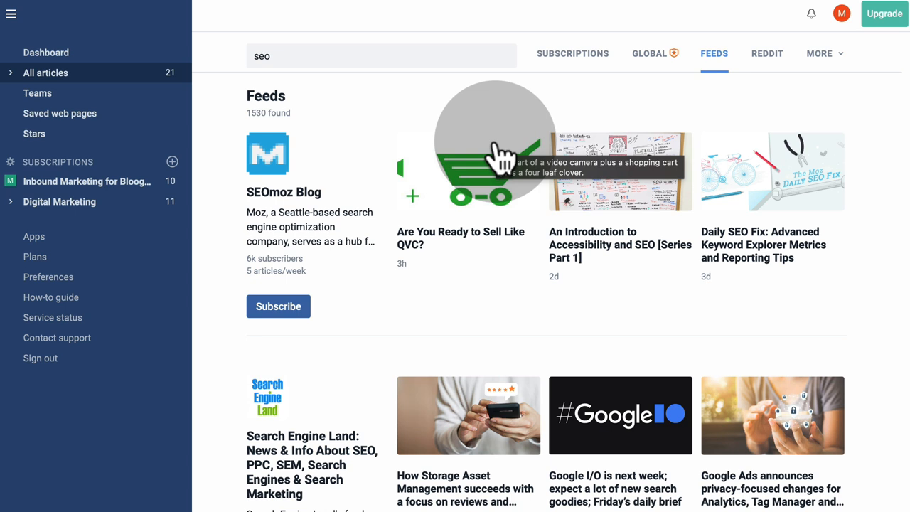
mouse_move(569, 114)
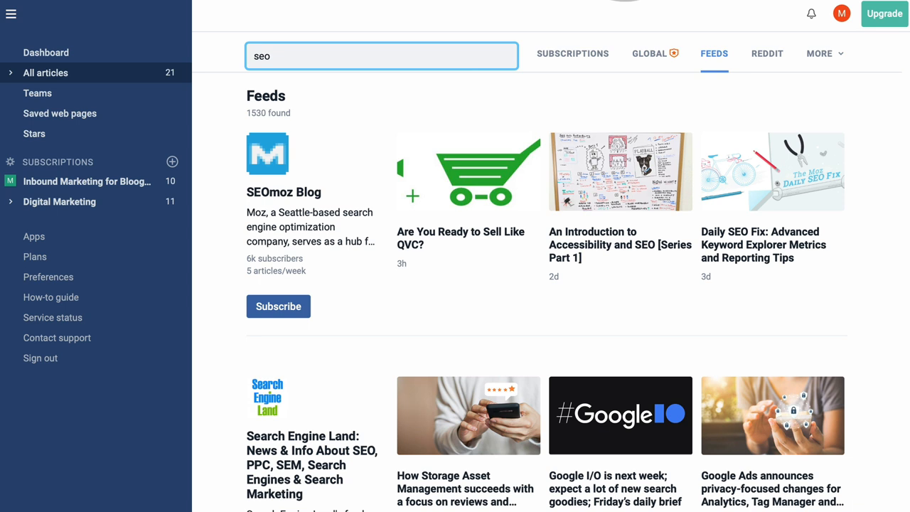
mouse_move(713, 64)
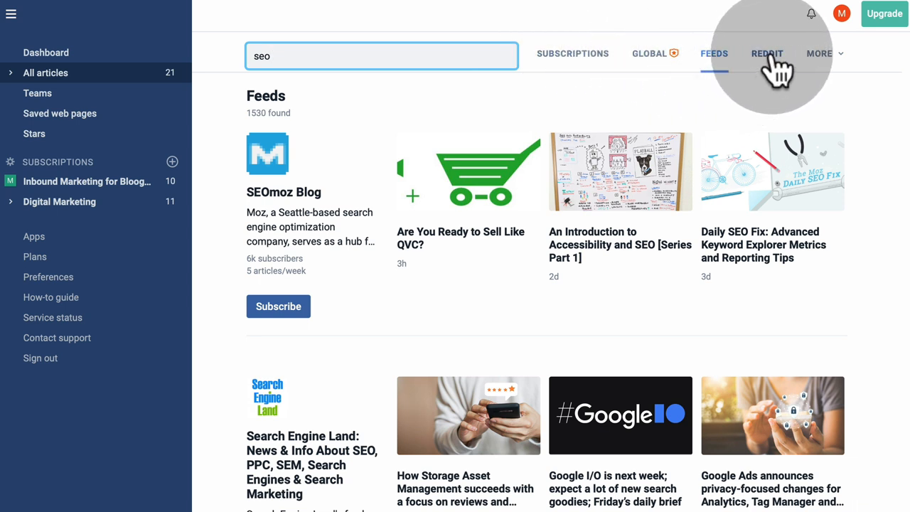
click(766, 54)
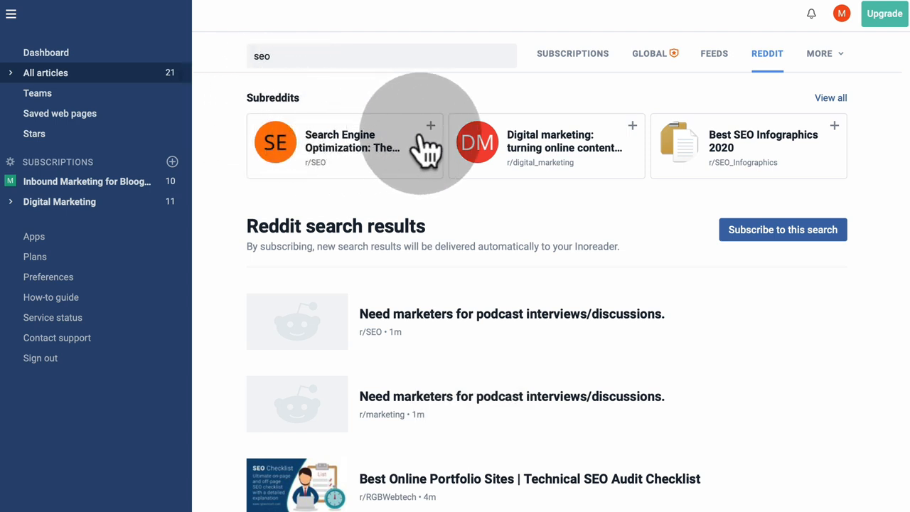
mouse_move(387, 145)
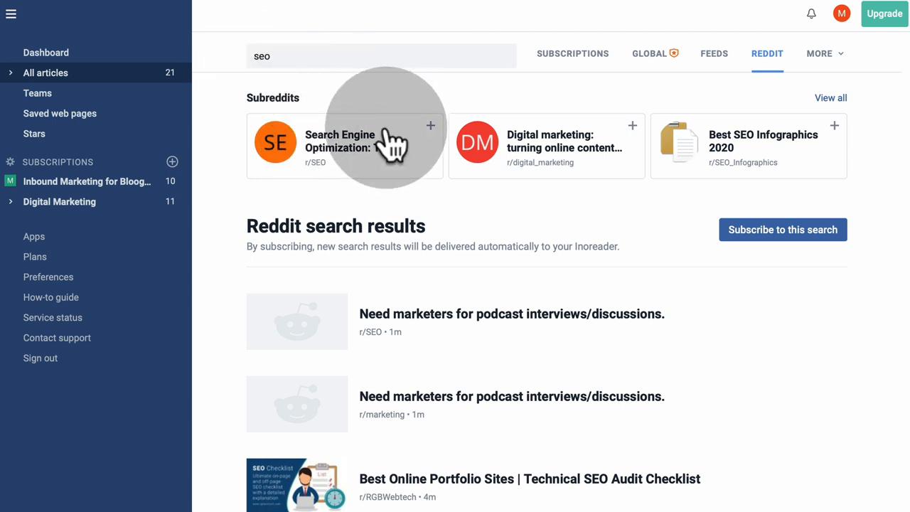
scroll(down, 3)
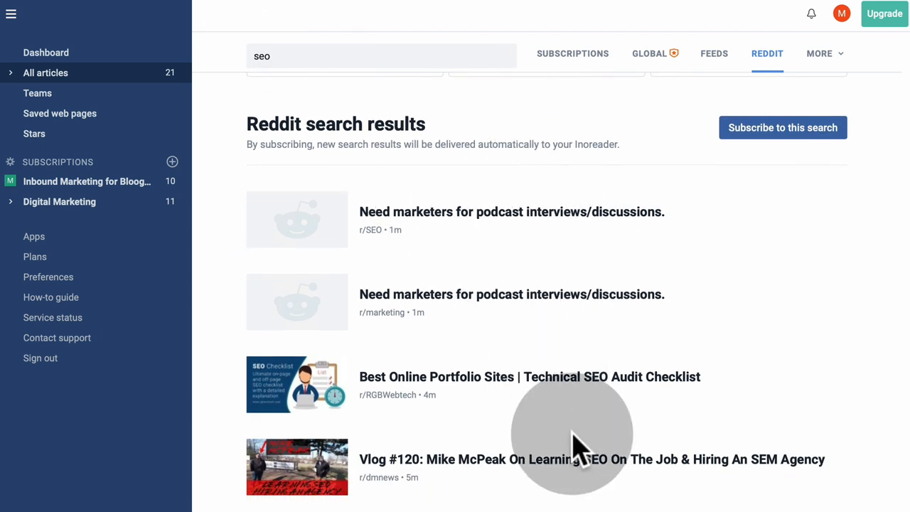
scroll(down, 3)
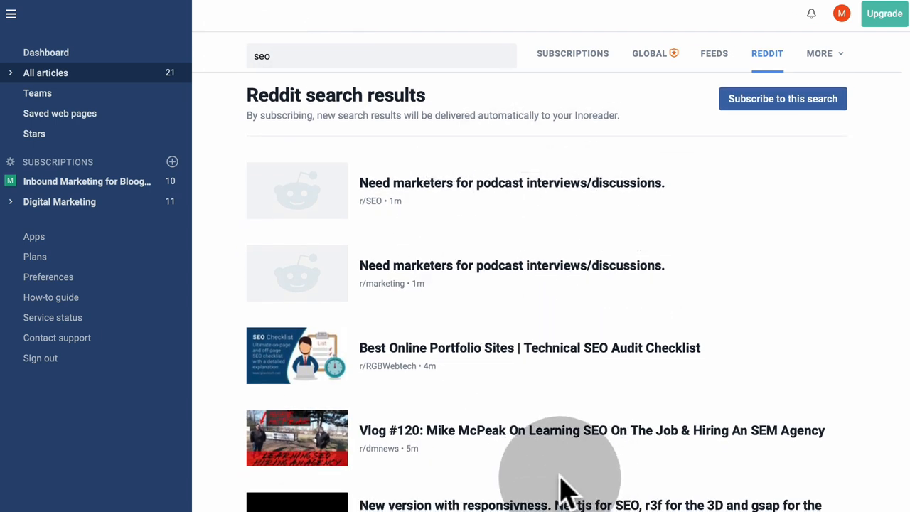
scroll(down, 3)
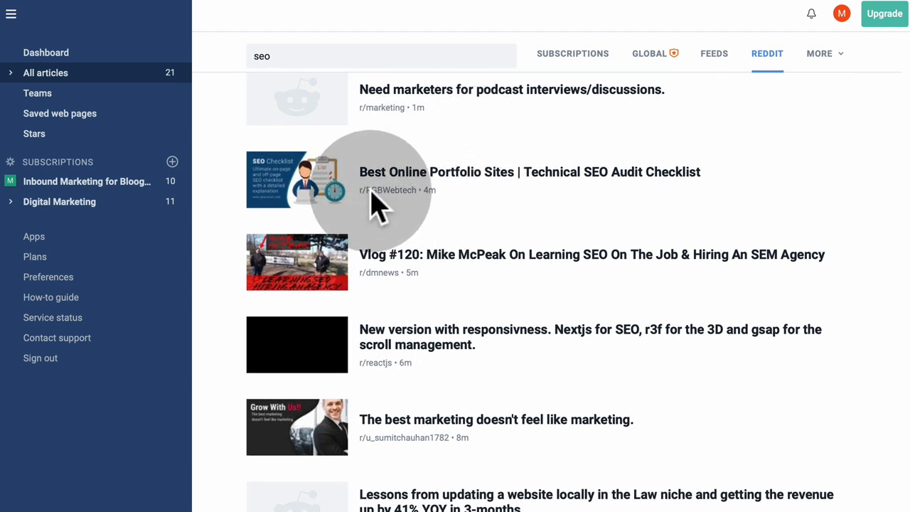
scroll(down, 3)
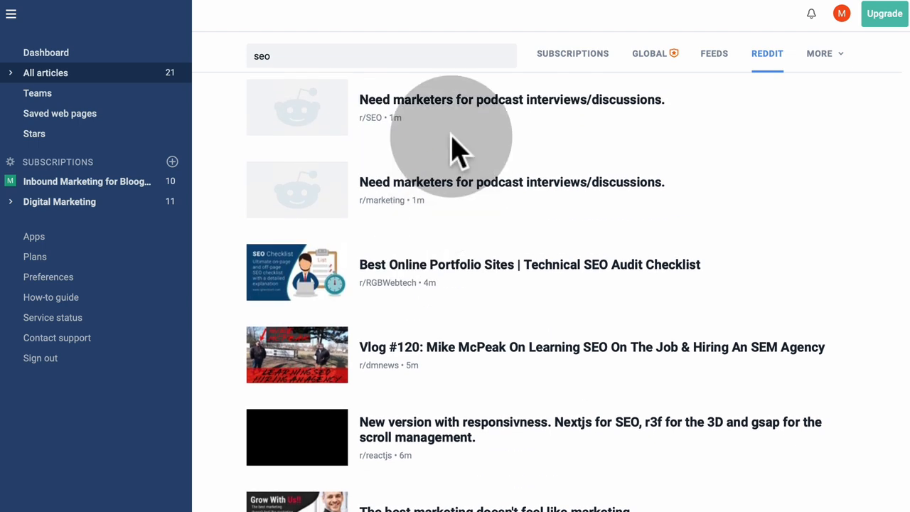
scroll(down, 3)
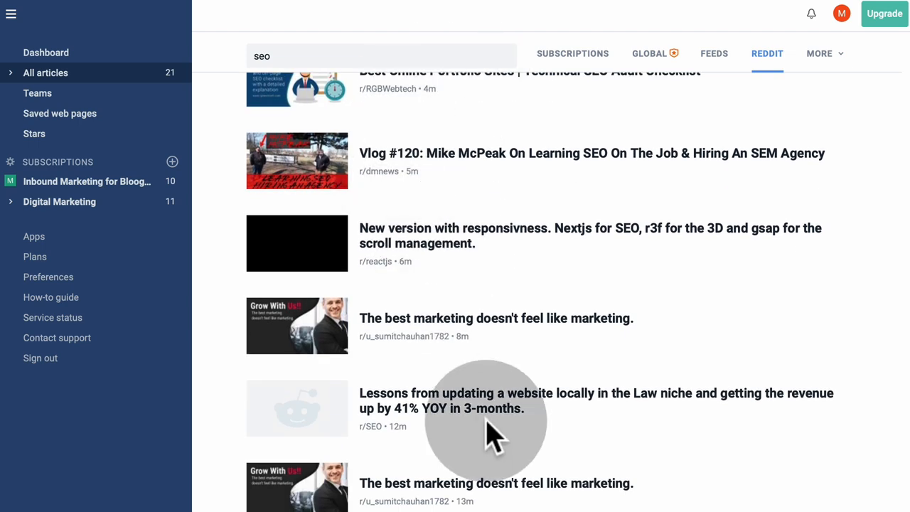
scroll(down, 3)
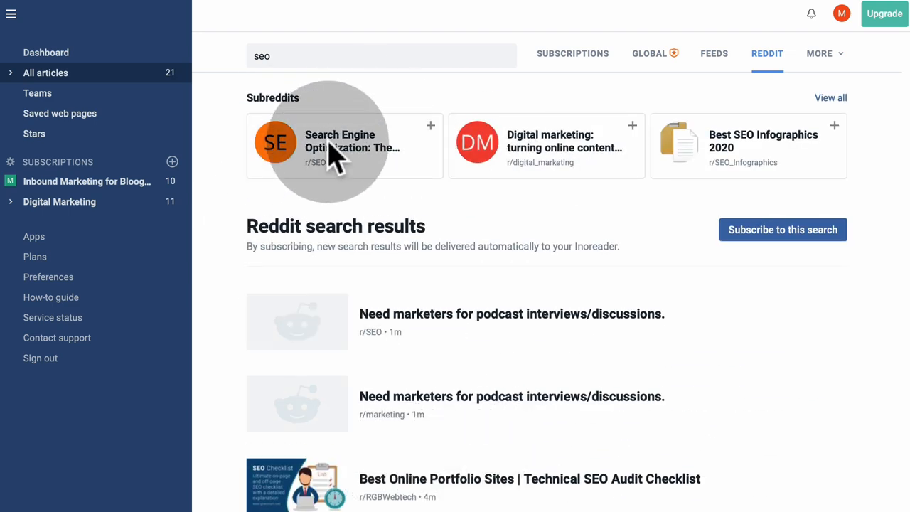
mouse_move(373, 142)
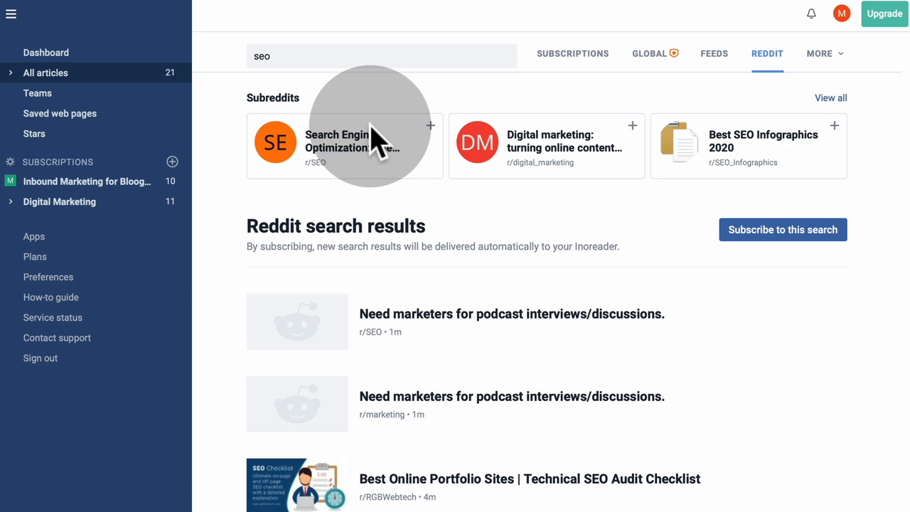
click(830, 97)
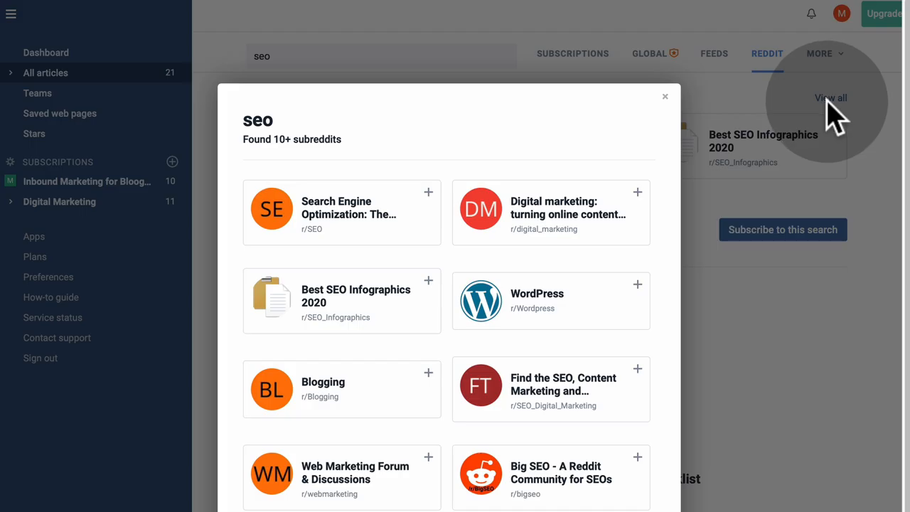
scroll(down, 3)
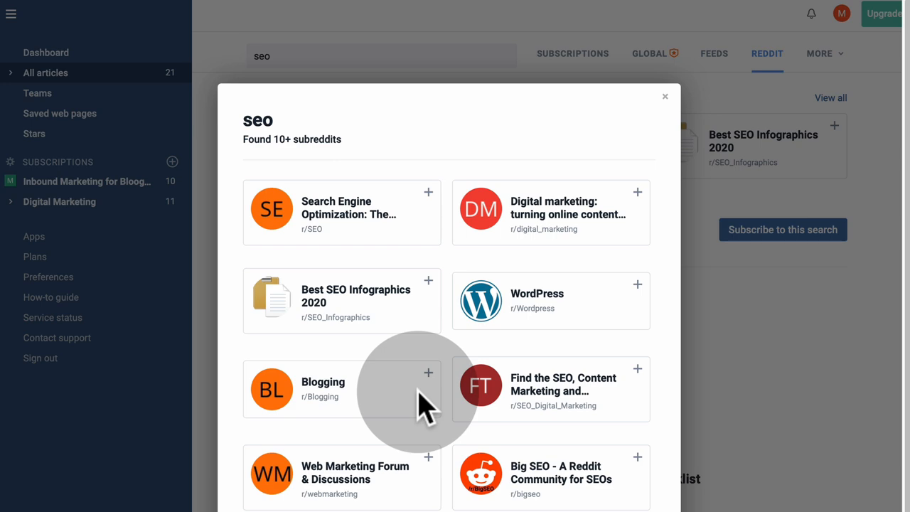
click(665, 97)
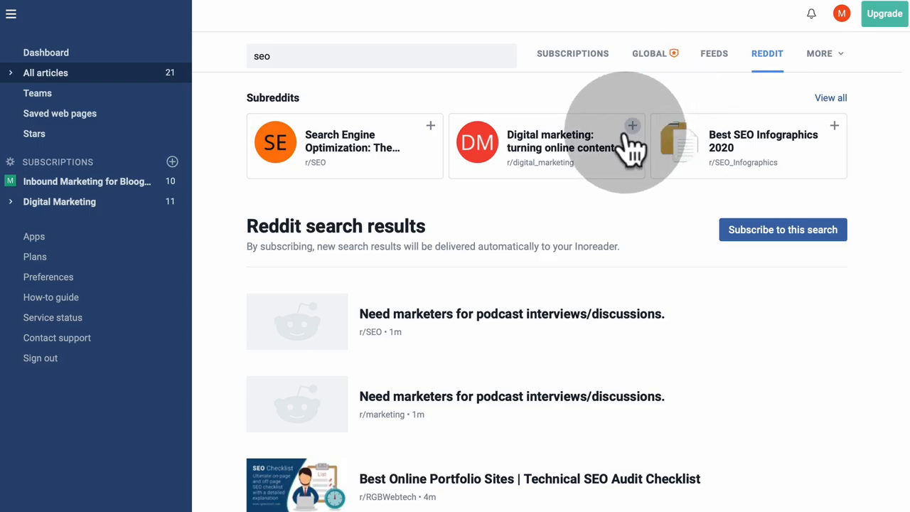
mouse_move(554, 327)
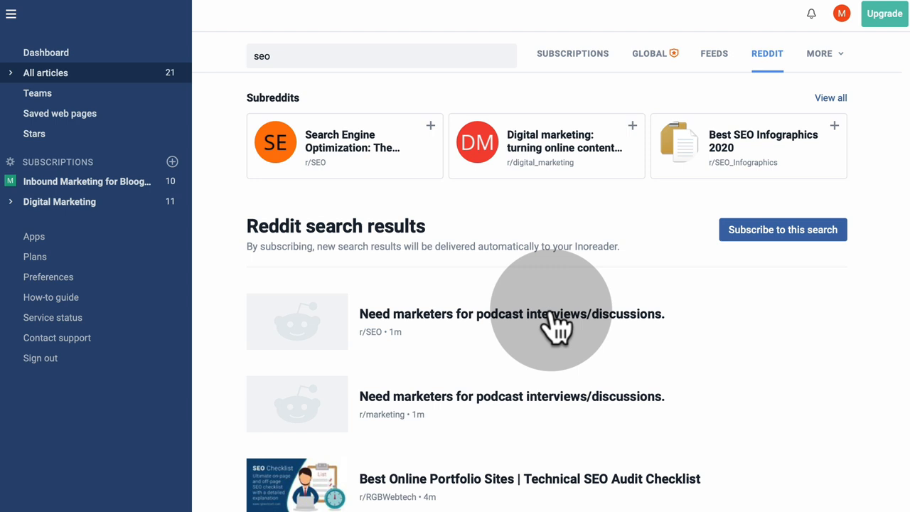
mouse_move(647, 64)
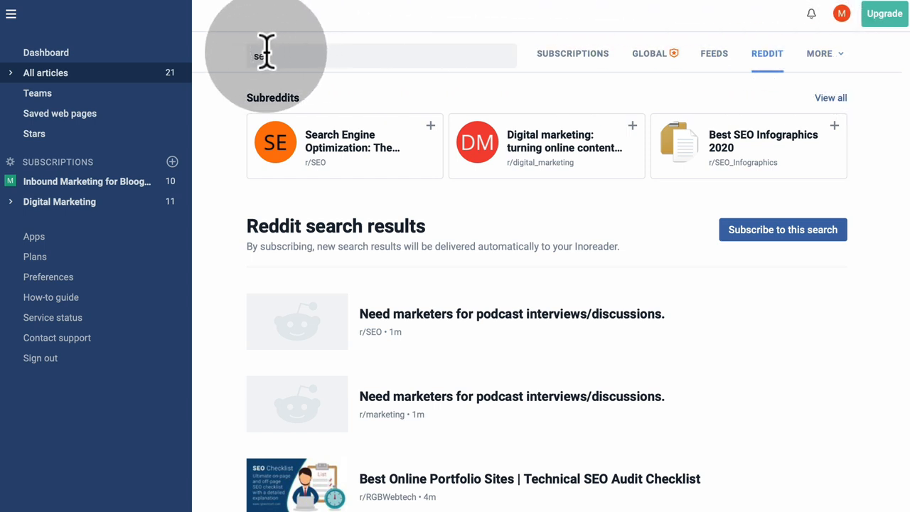
Switch the seo search to Google News results and subscribe to that search as a feed.
click(819, 54)
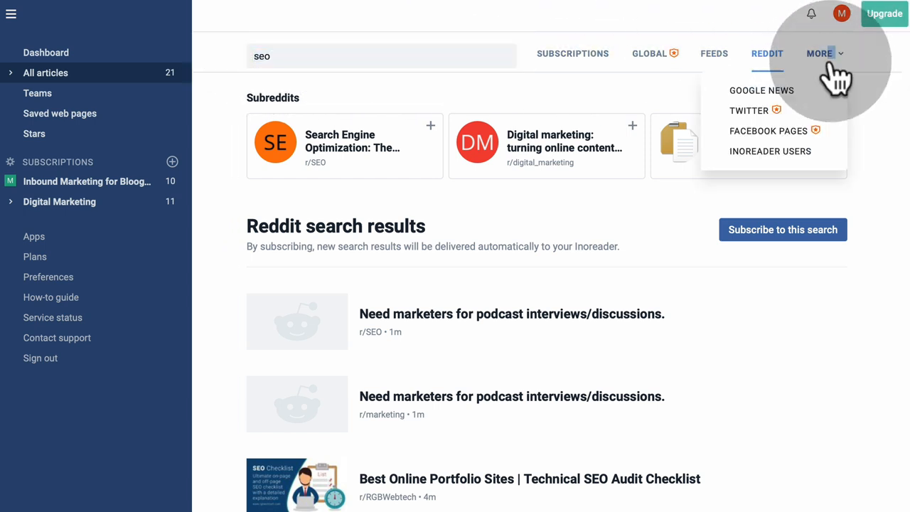
click(762, 91)
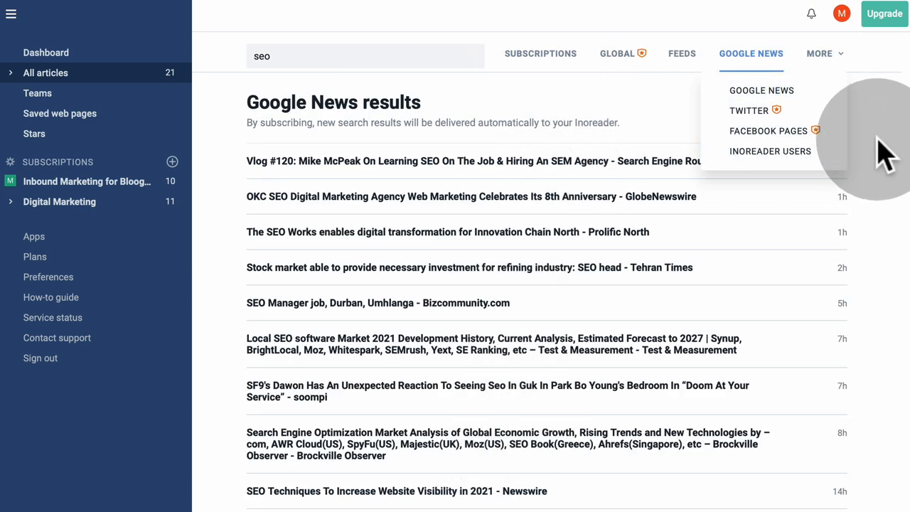
mouse_move(420, 455)
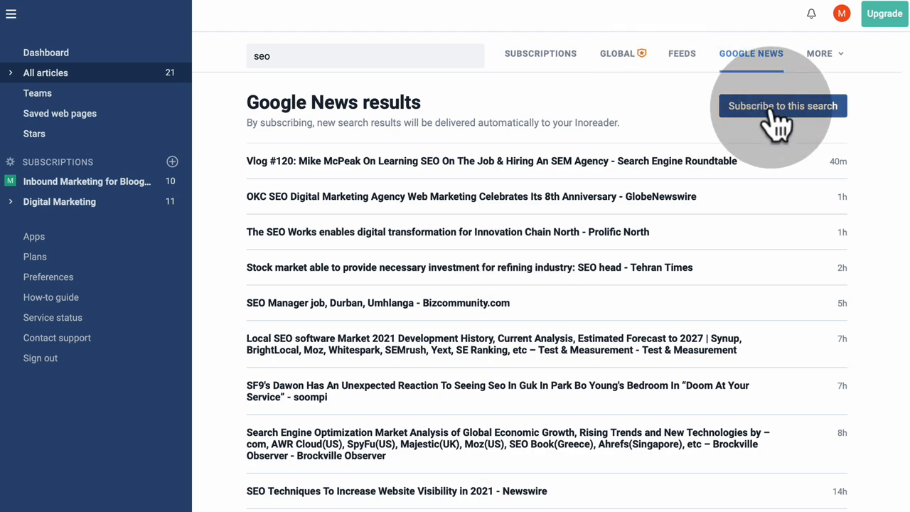
click(782, 106)
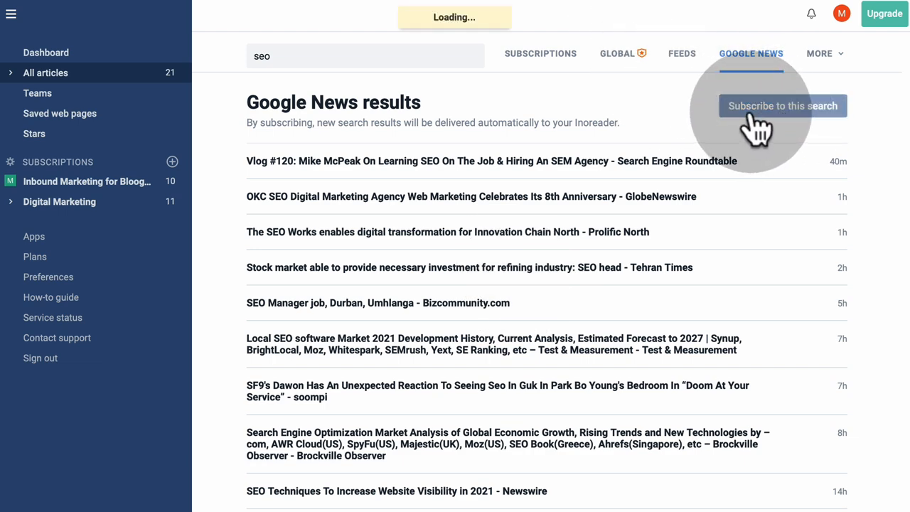
click(782, 105)
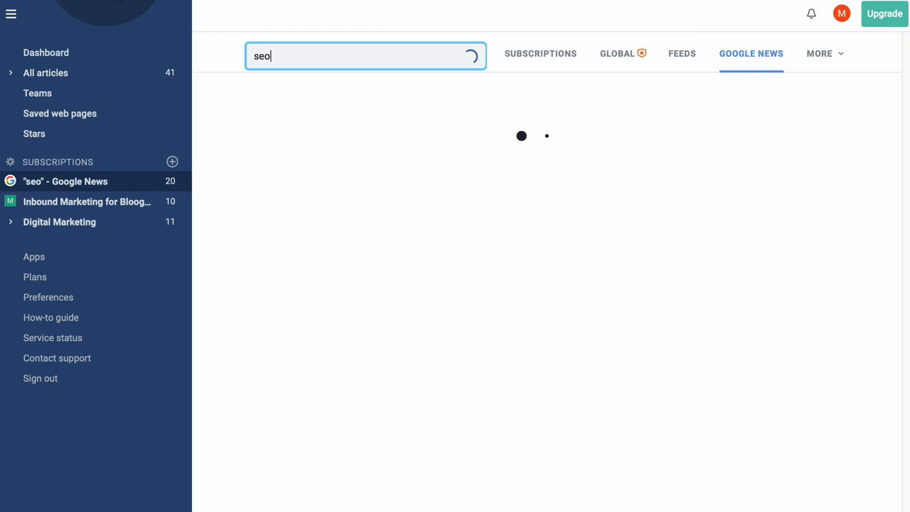
Switch the seo search to Reddit results and subscribe to that search as a feed.
click(822, 54)
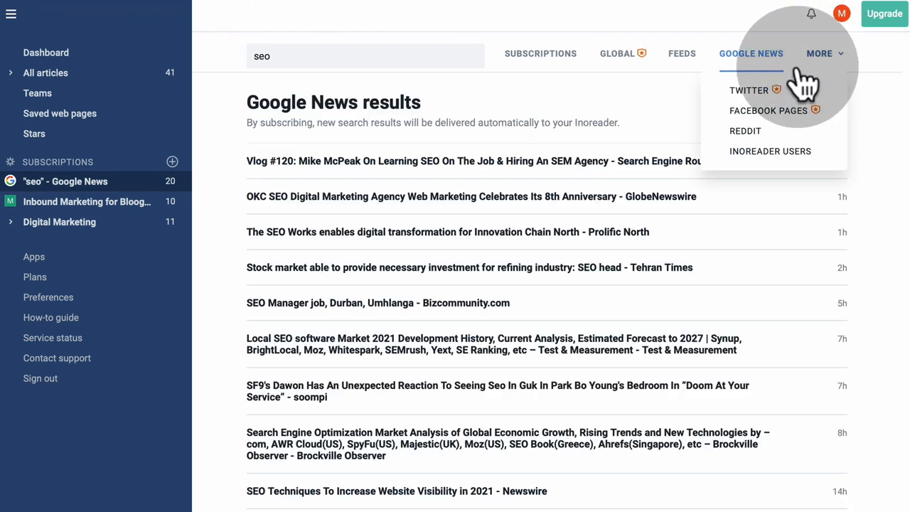
click(745, 130)
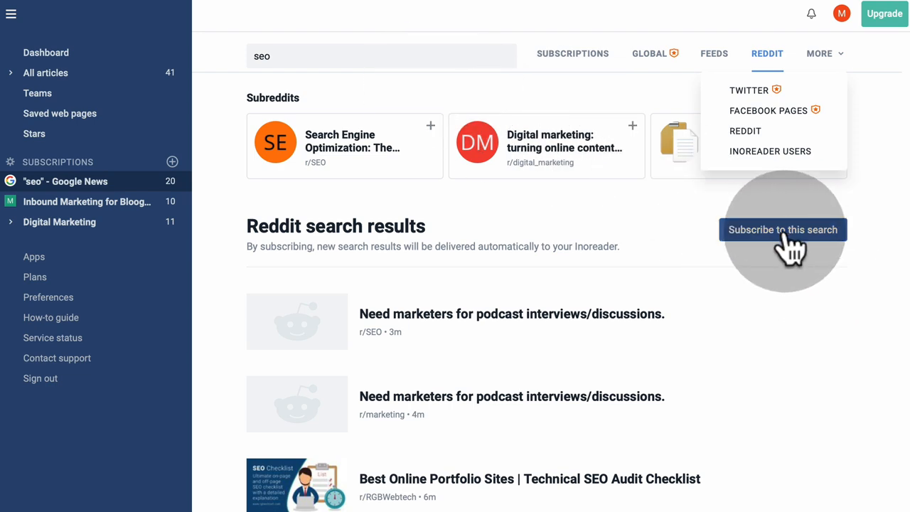
click(782, 229)
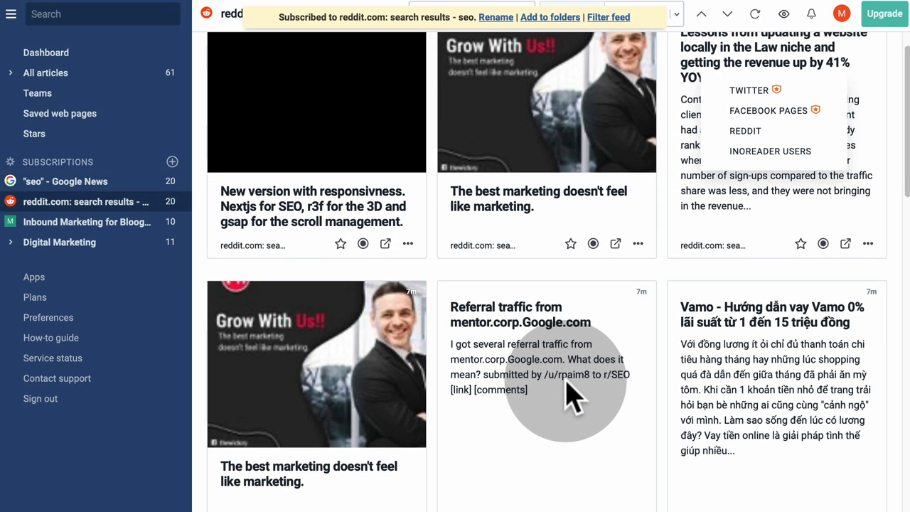
Scroll through the Reddit seo feed's article cards, leaving one article marked read.
scroll(down, 3)
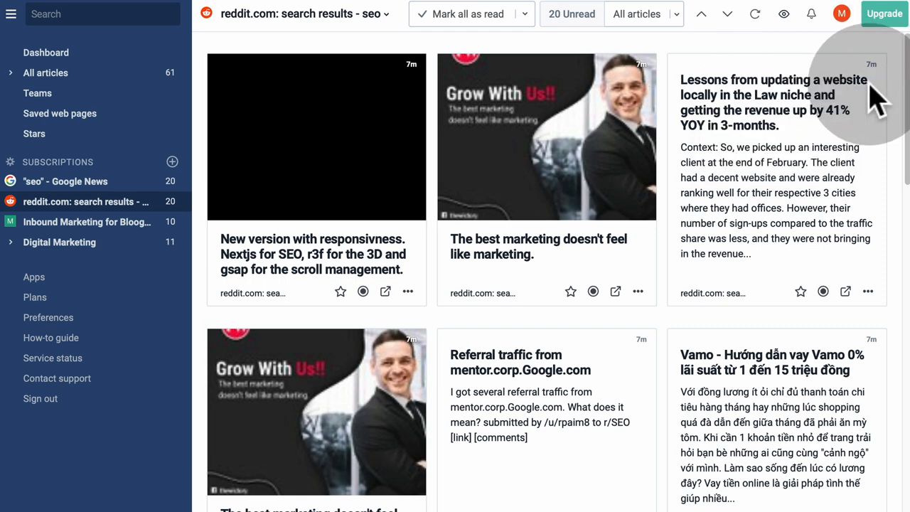
mouse_move(412, 313)
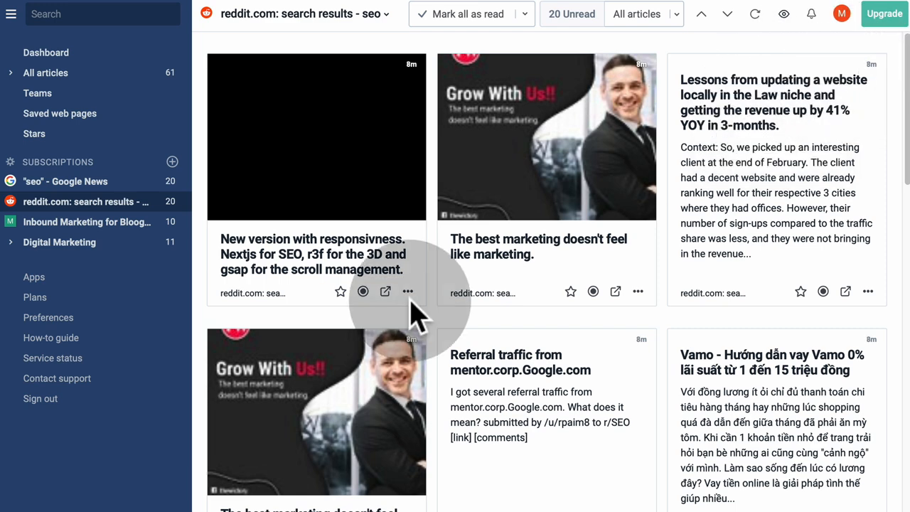
mouse_move(547, 419)
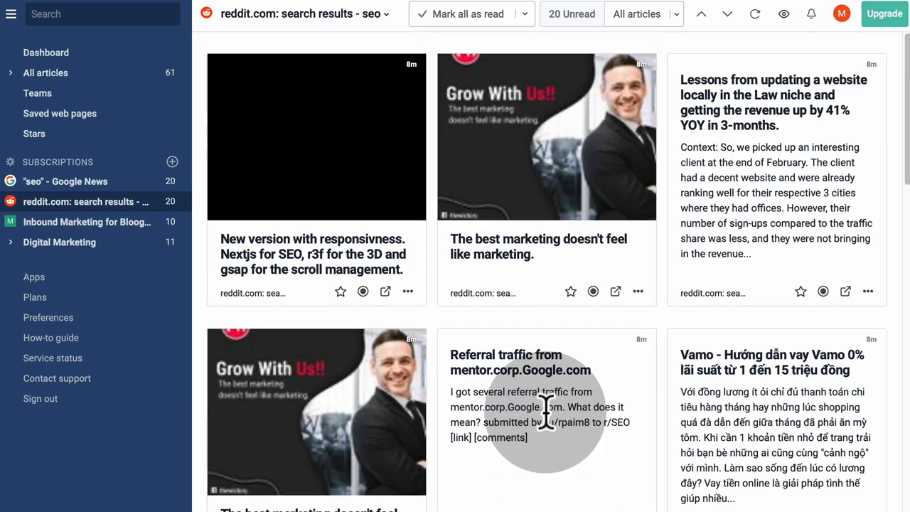
mouse_move(484, 234)
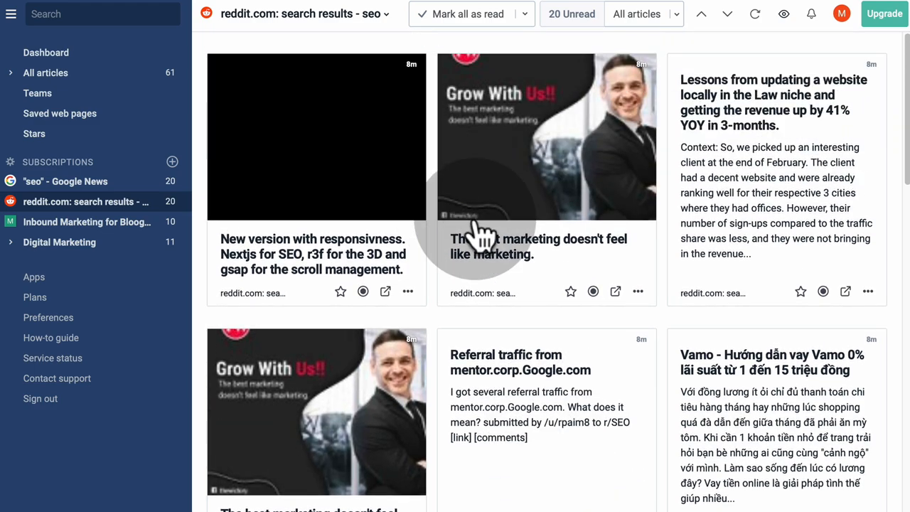
scroll(down, 3)
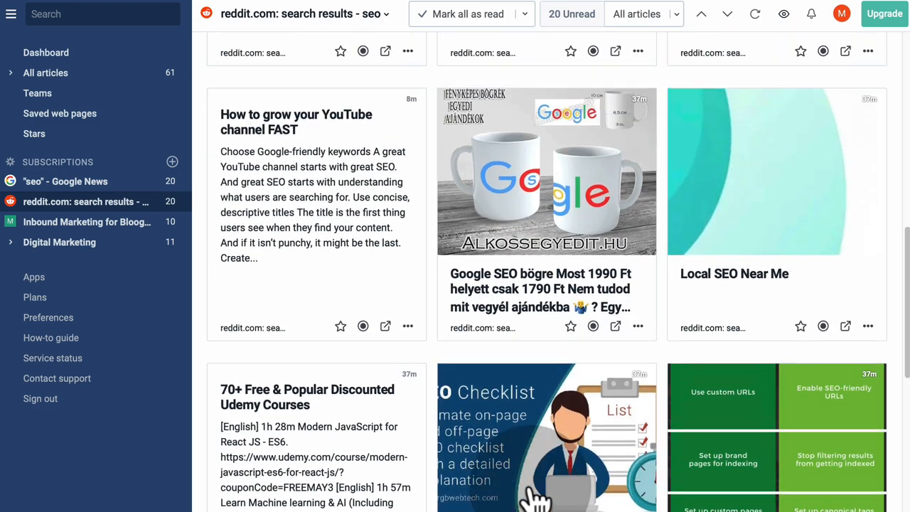
scroll(down, 3)
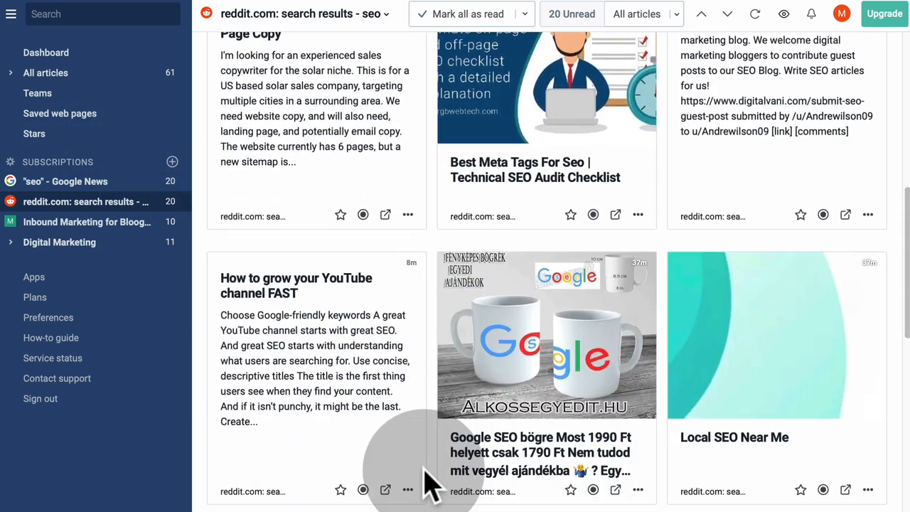
scroll(up, 3)
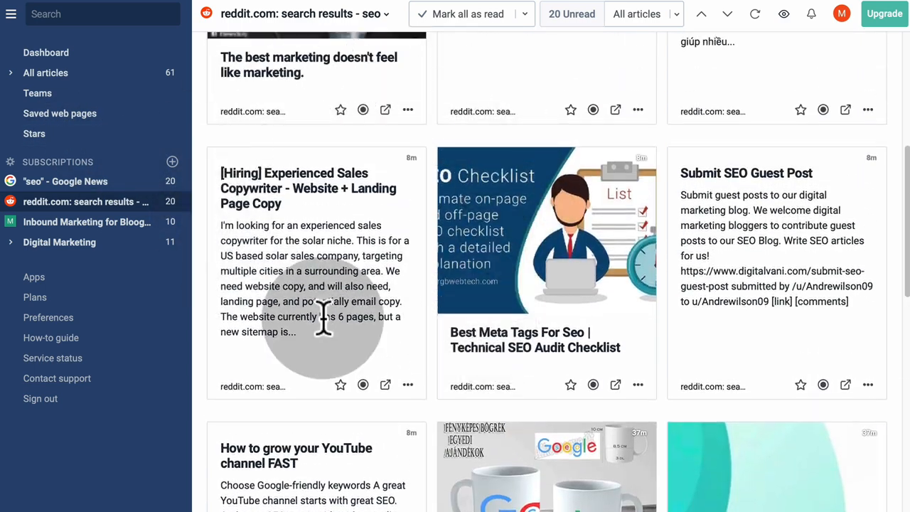
scroll(down, 3)
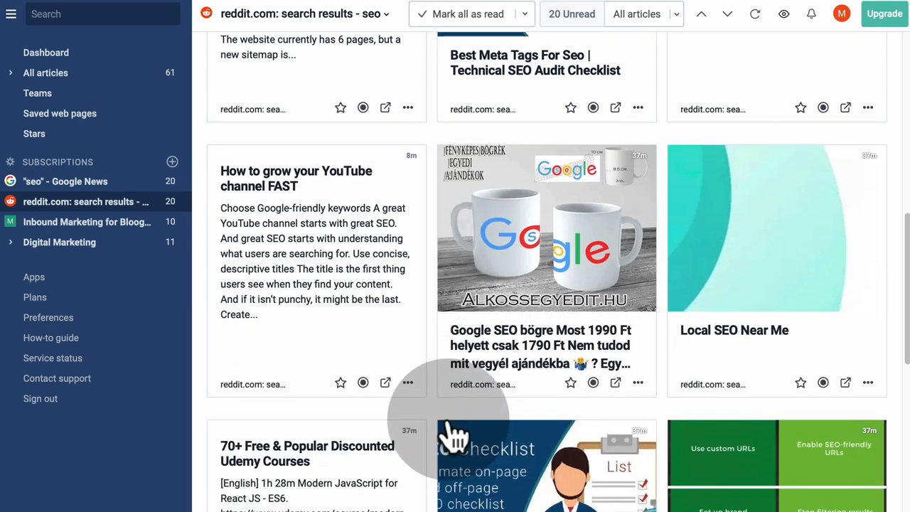
scroll(down, 3)
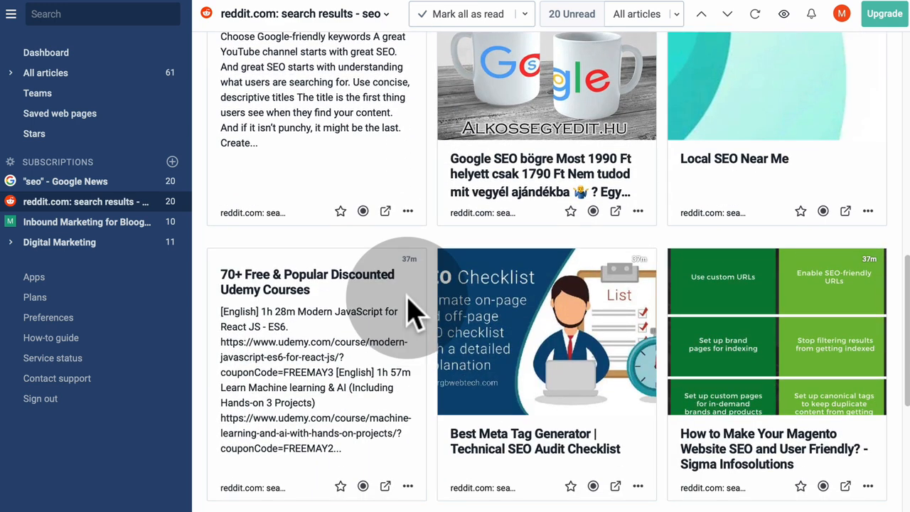
scroll(down, 3)
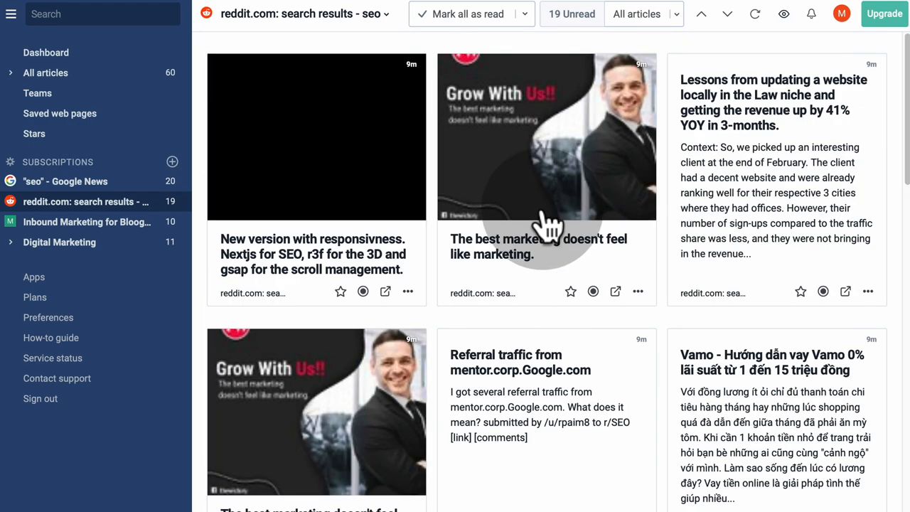
mouse_move(444, 56)
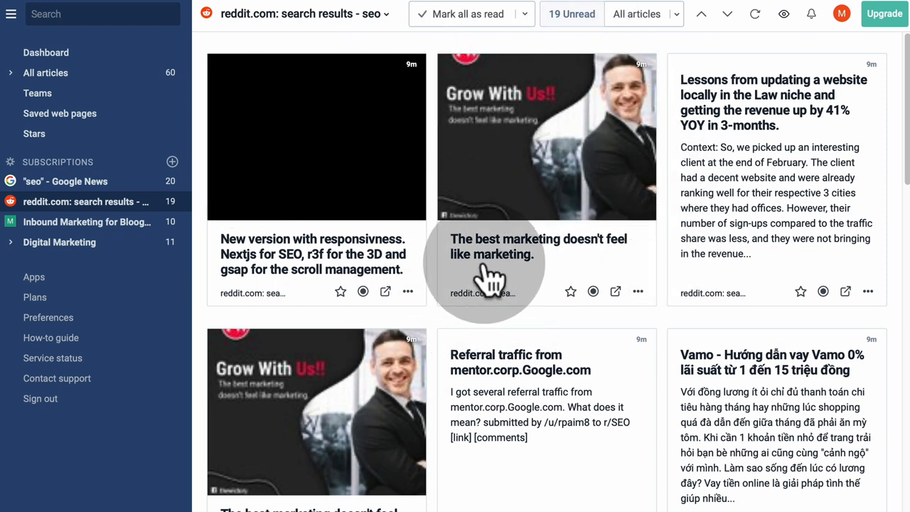
Search the feed directory for 'inbound marketing', listing 64 feeds led by Inbound Hub | Marketing.
click(102, 14)
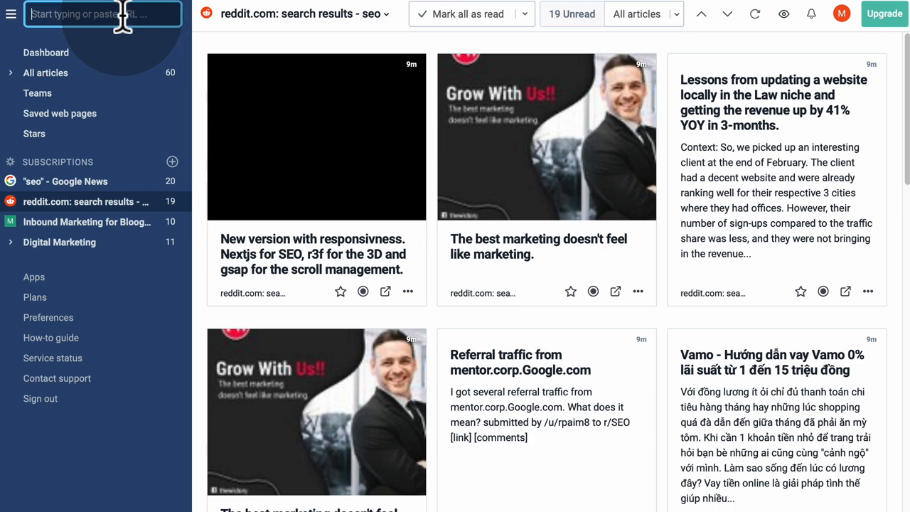
text(marketing)
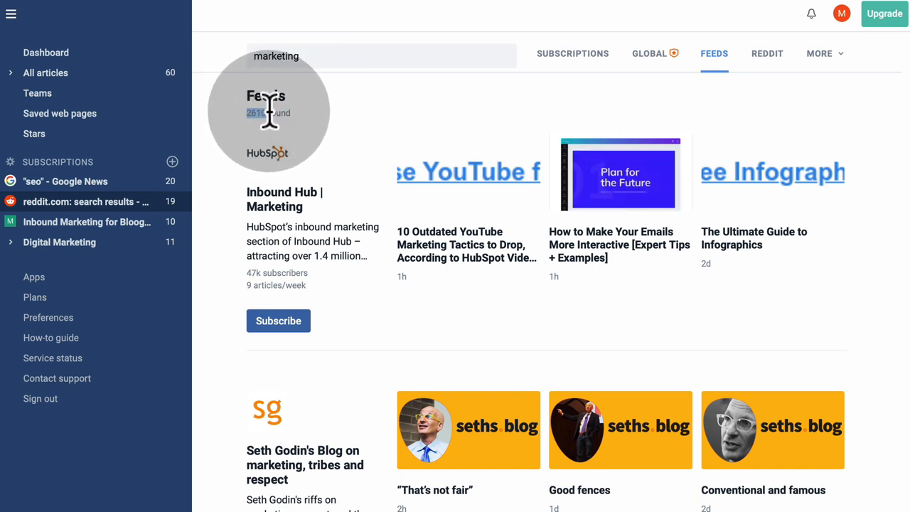
click(381, 57)
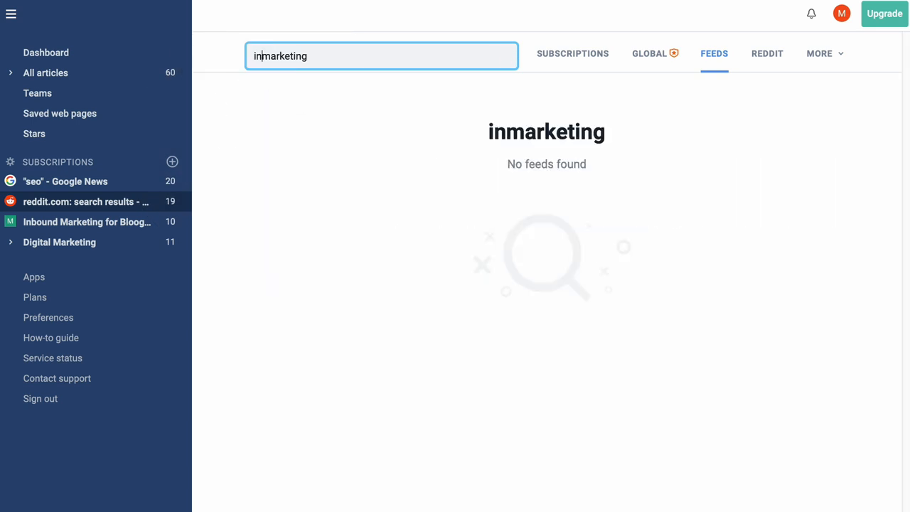
text(inbound marketing)
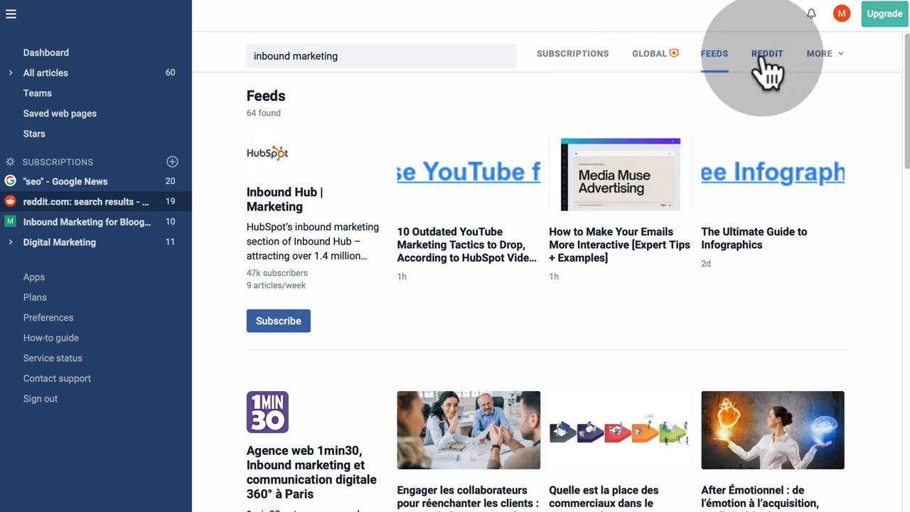
click(819, 54)
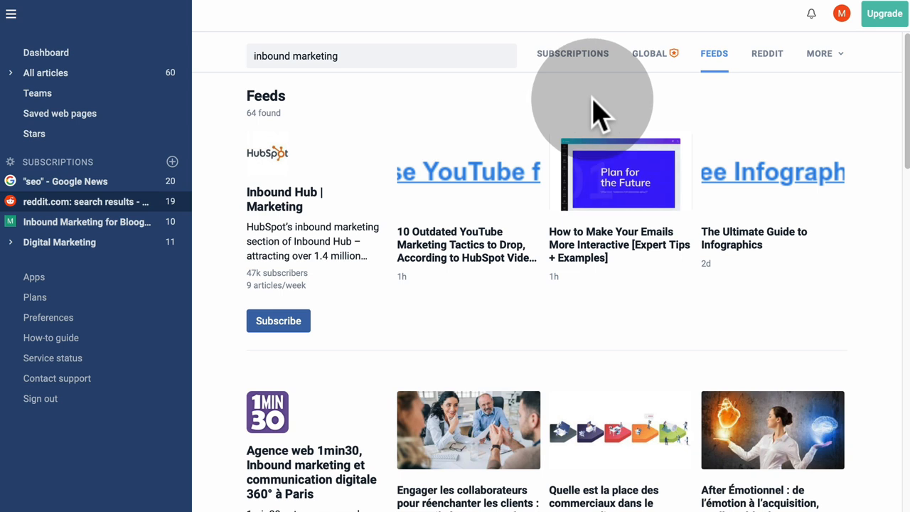
click(355, 57)
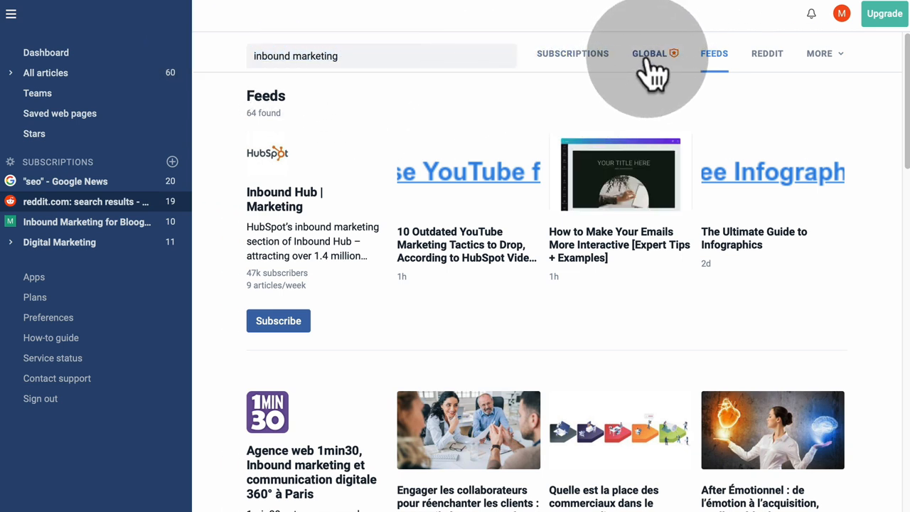
Switch to the Global search for 'inbound marketing', reporting 10000+ Pro-gated articles.
click(648, 54)
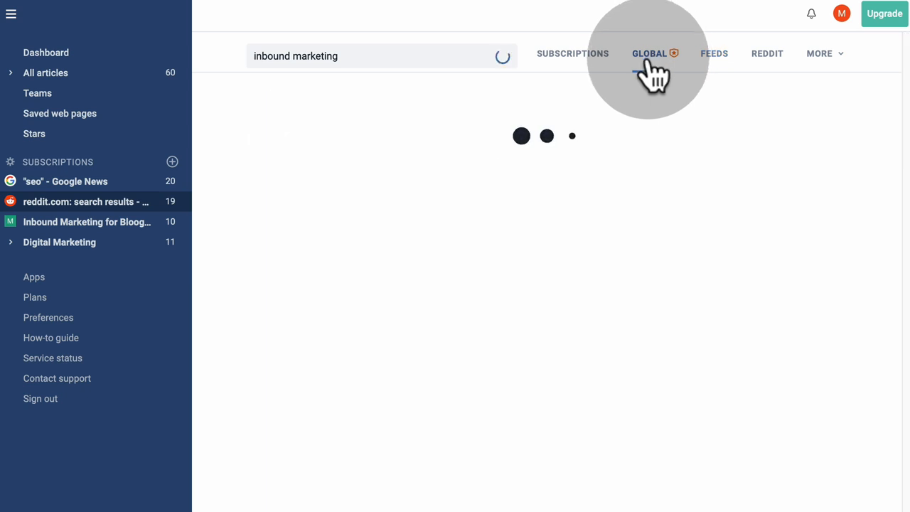
click(649, 54)
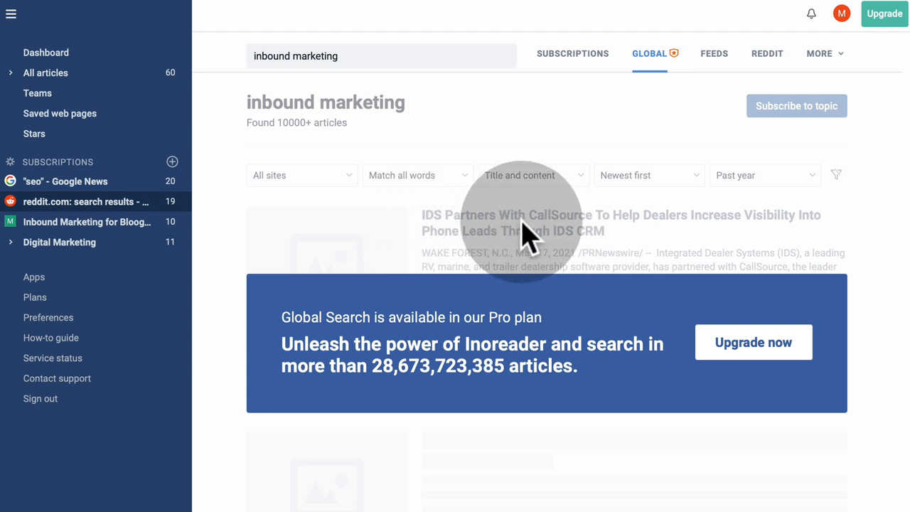
mouse_move(383, 55)
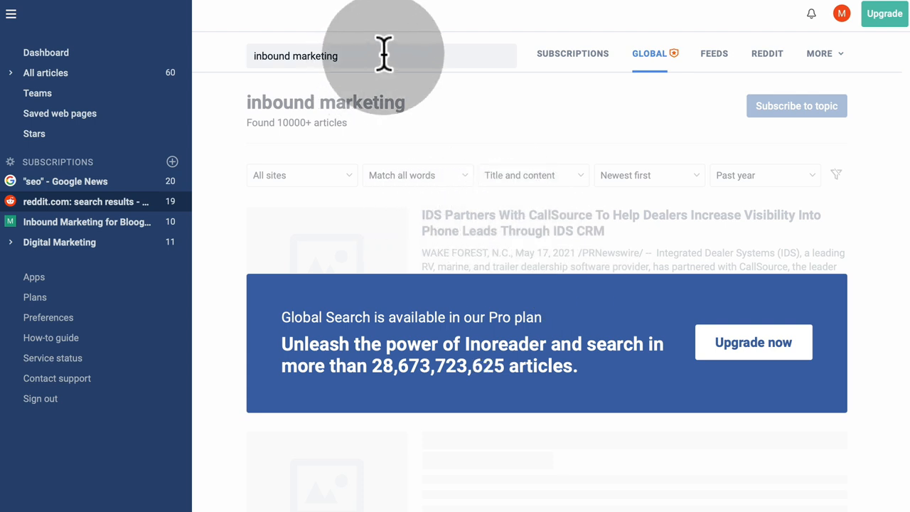
Search all articles globally for 'profitcopilot', finding 96 Pro-gated articles.
text(ptof)
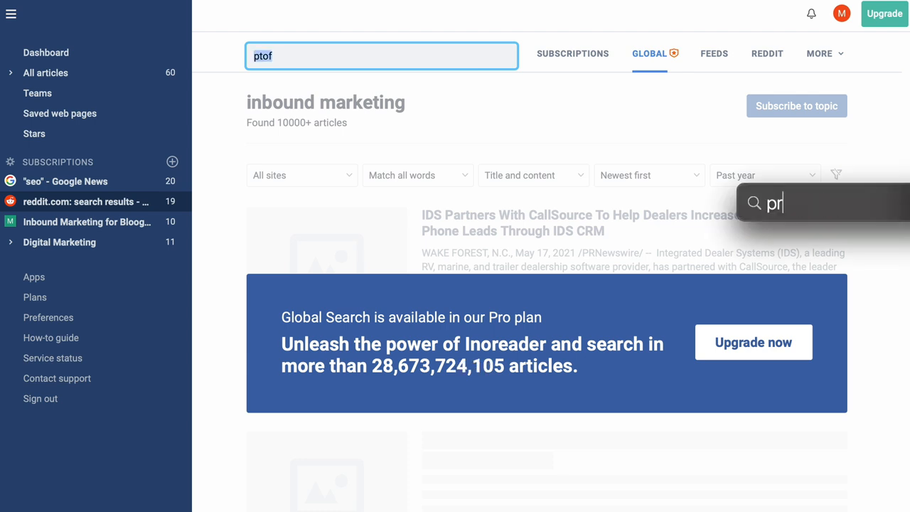
text(profitcopilot)
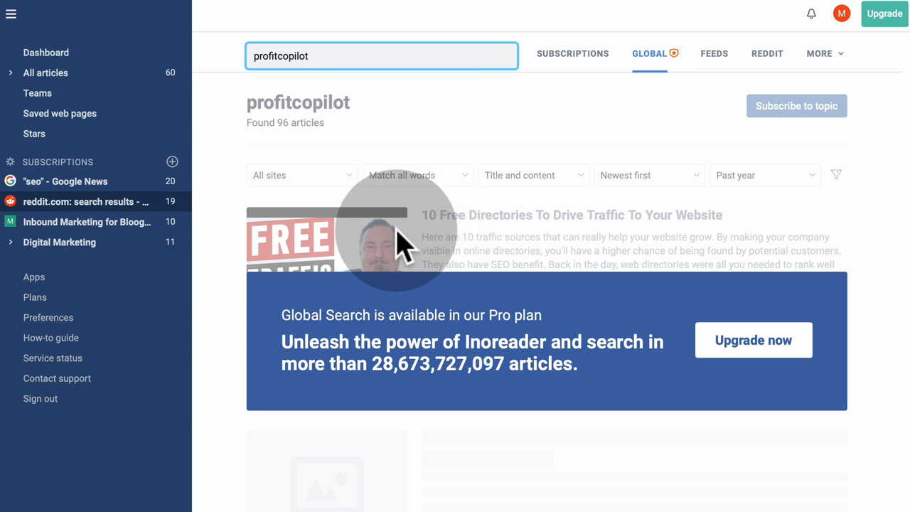
mouse_move(486, 225)
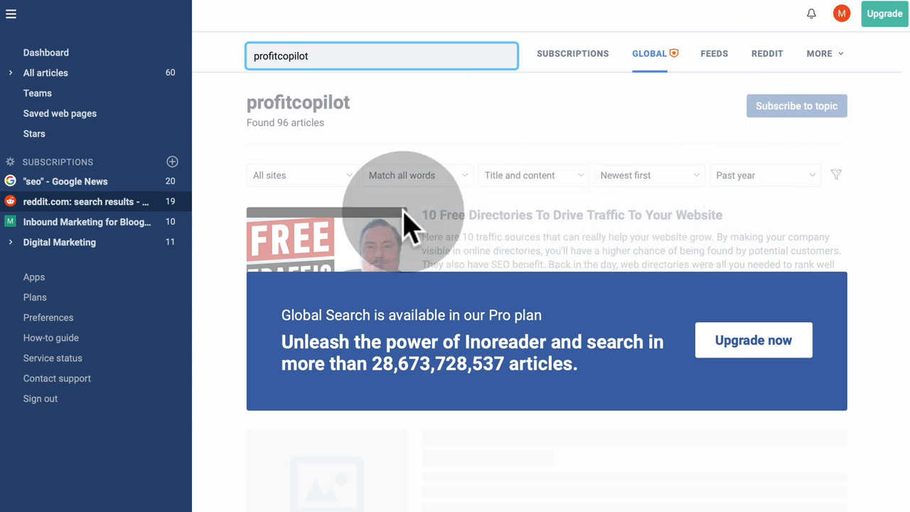
mouse_move(438, 294)
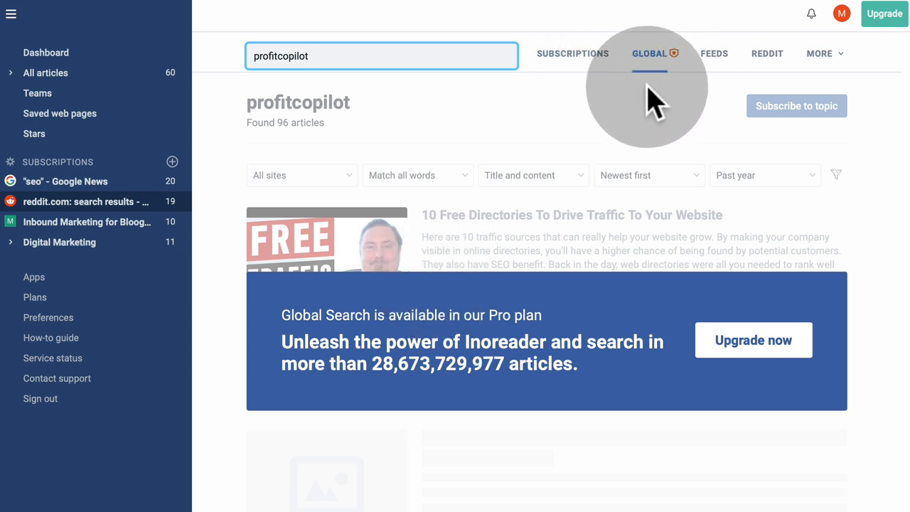
mouse_move(680, 294)
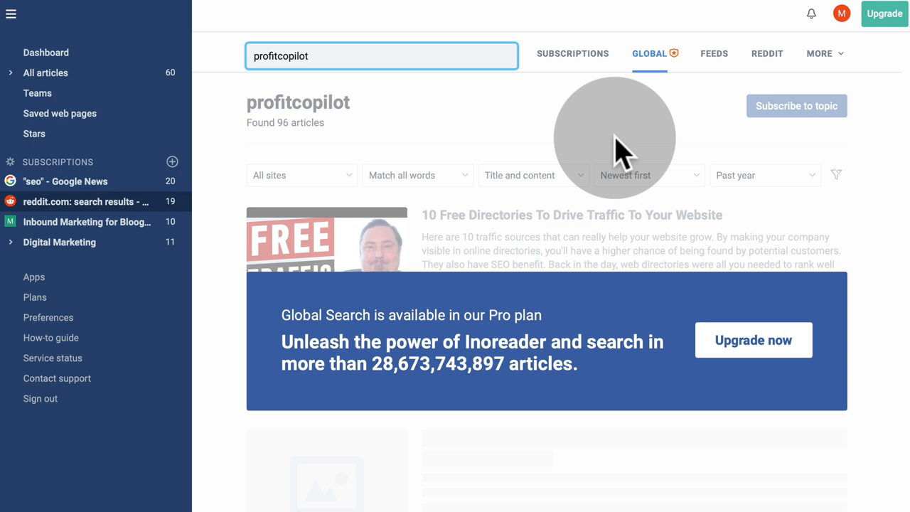
scroll(down, 3)
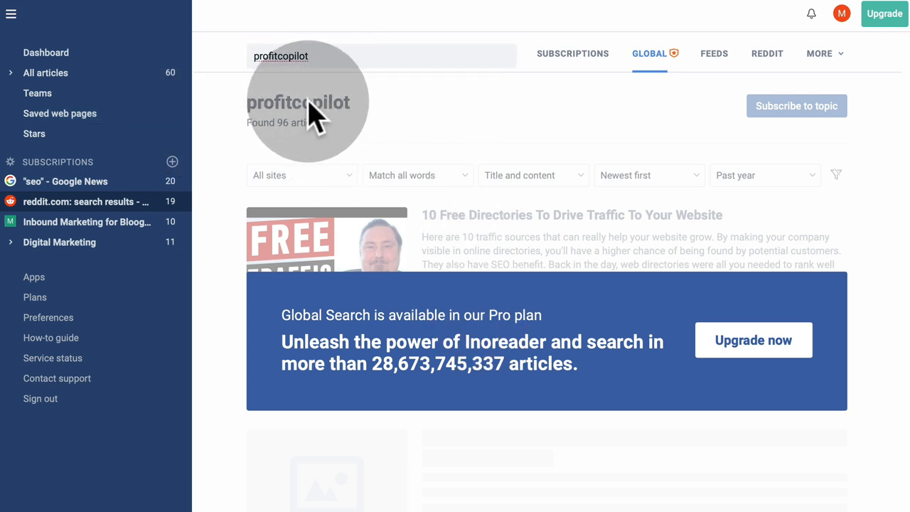
mouse_move(298, 135)
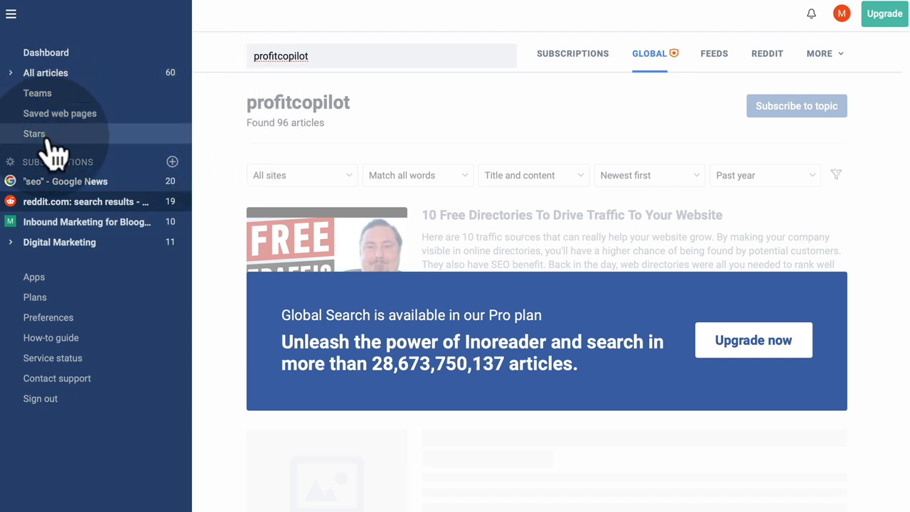
mouse_move(377, 149)
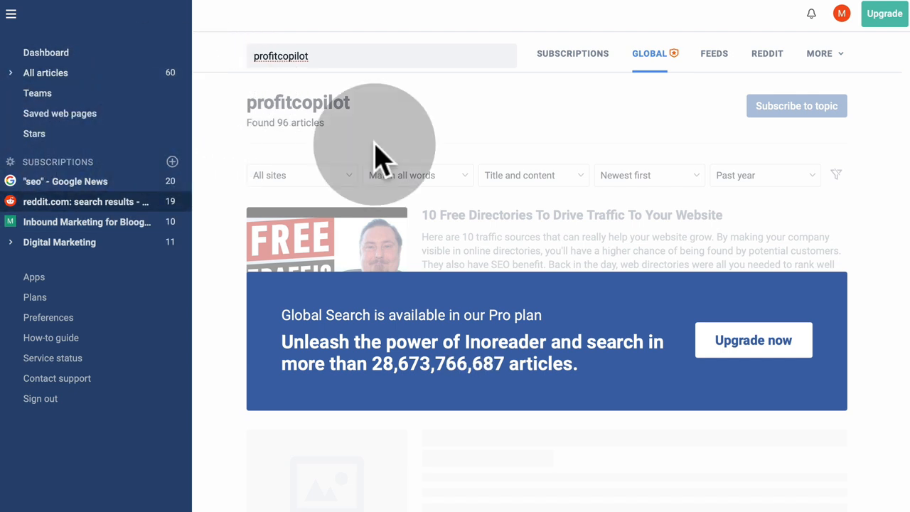
mouse_move(35, 178)
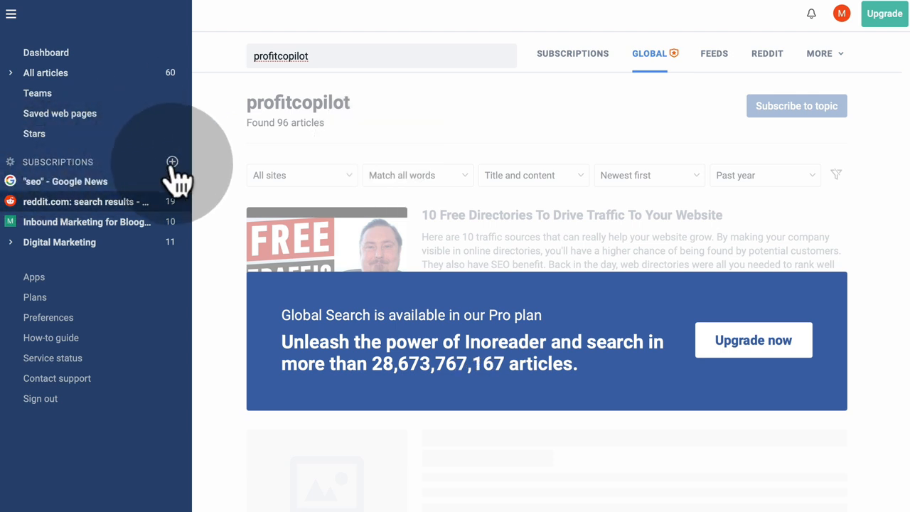
Begin adding a new feed from the Subscriptions + menu and reach the feed directory.
click(172, 162)
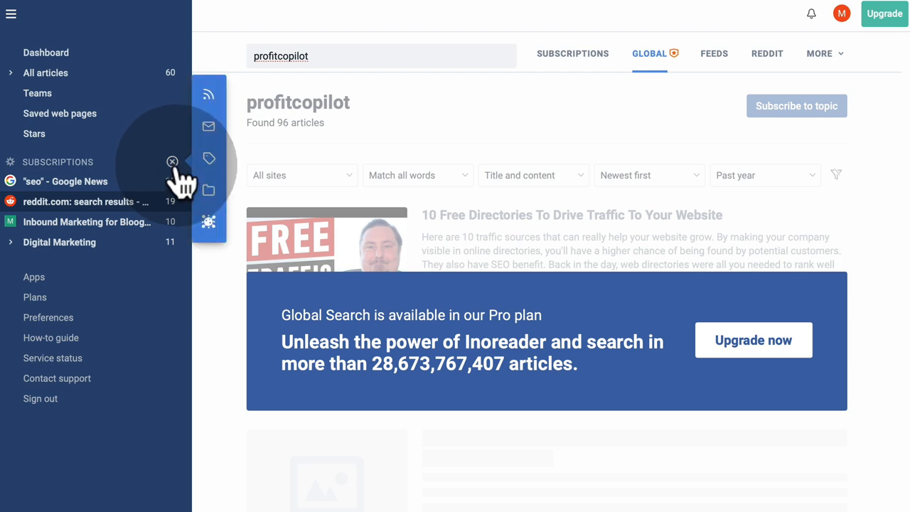
mouse_move(208, 94)
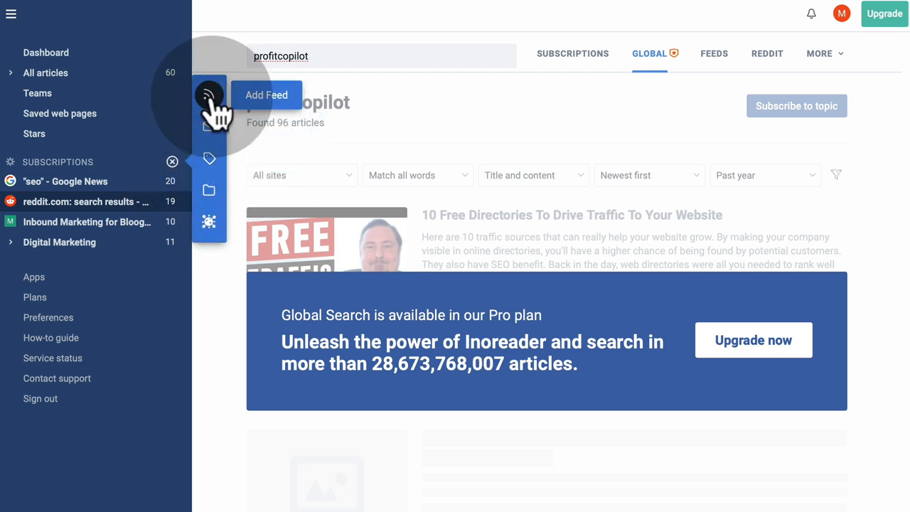
click(713, 54)
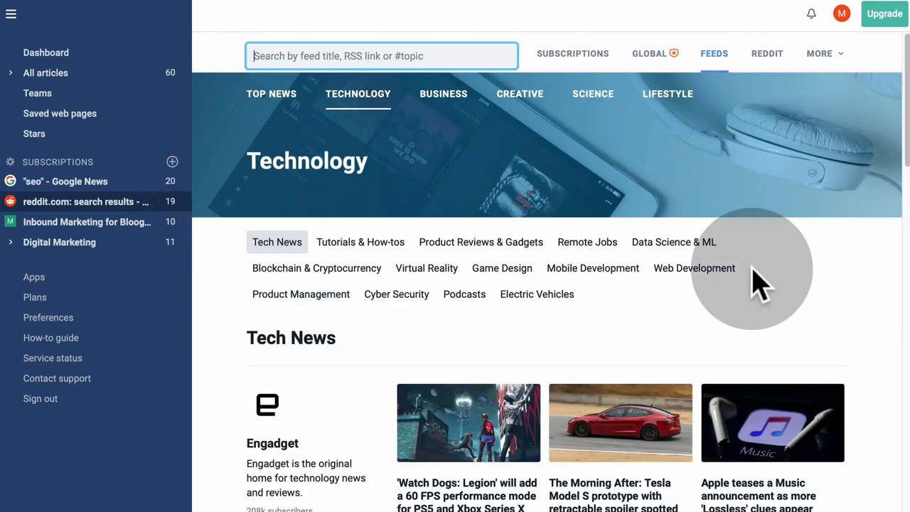
mouse_move(409, 192)
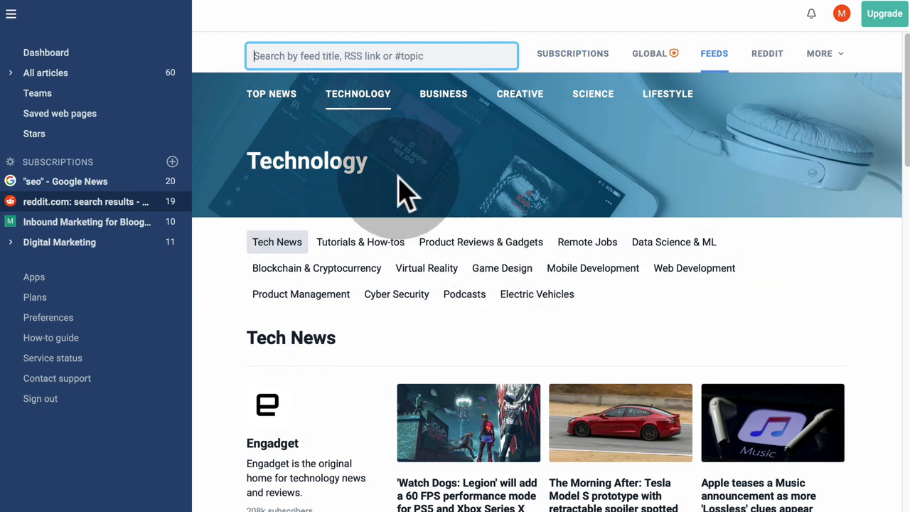
scroll(down, 3)
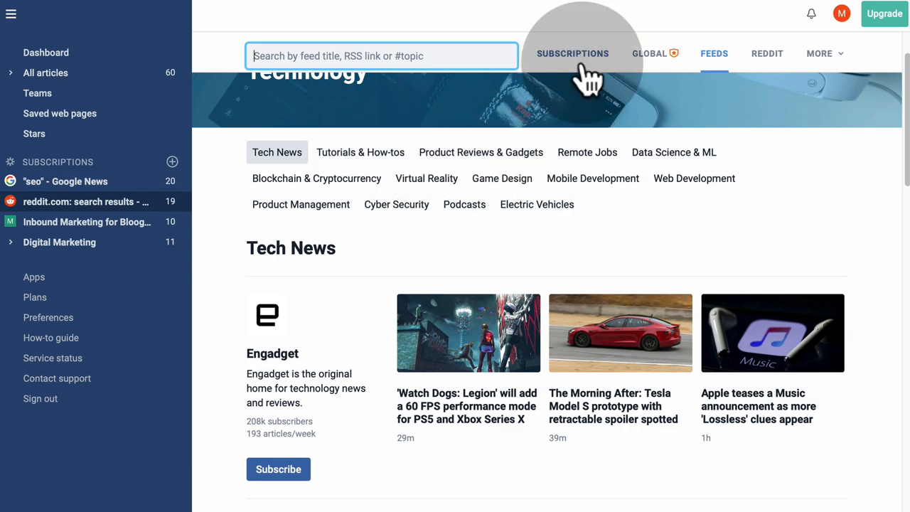
Browse the Technology directory's Podcasts feeds, such as Reply All.
click(464, 204)
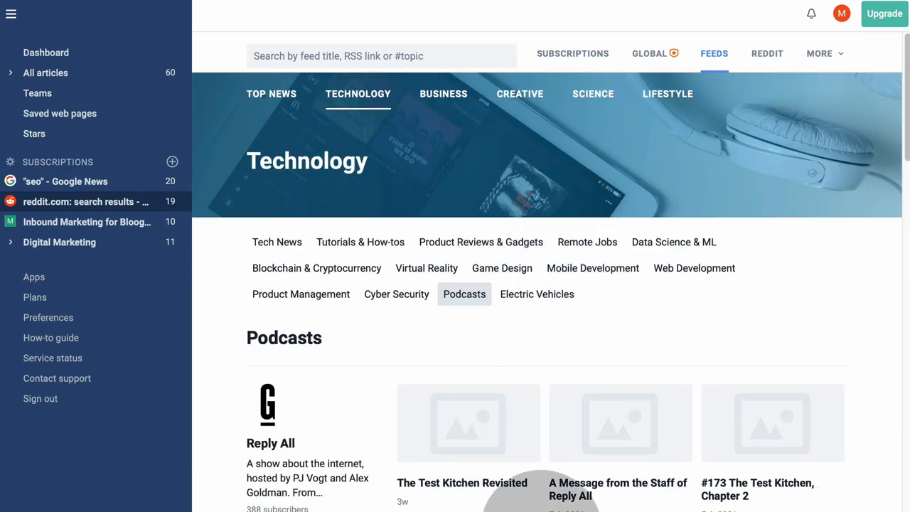
click(276, 241)
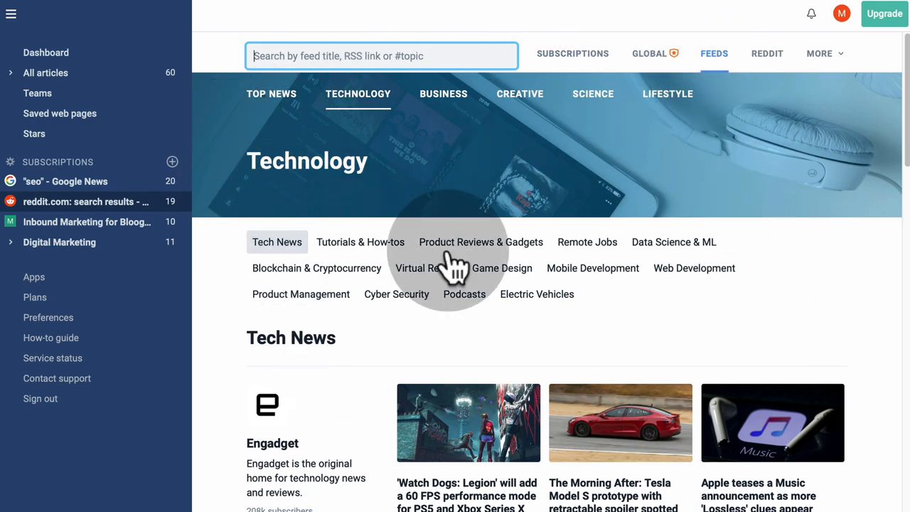
scroll(down, 3)
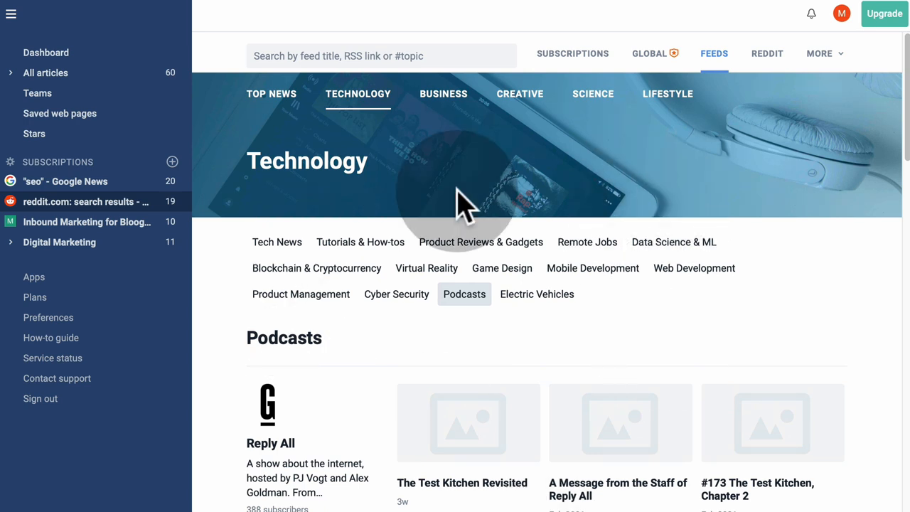
mouse_move(256, 57)
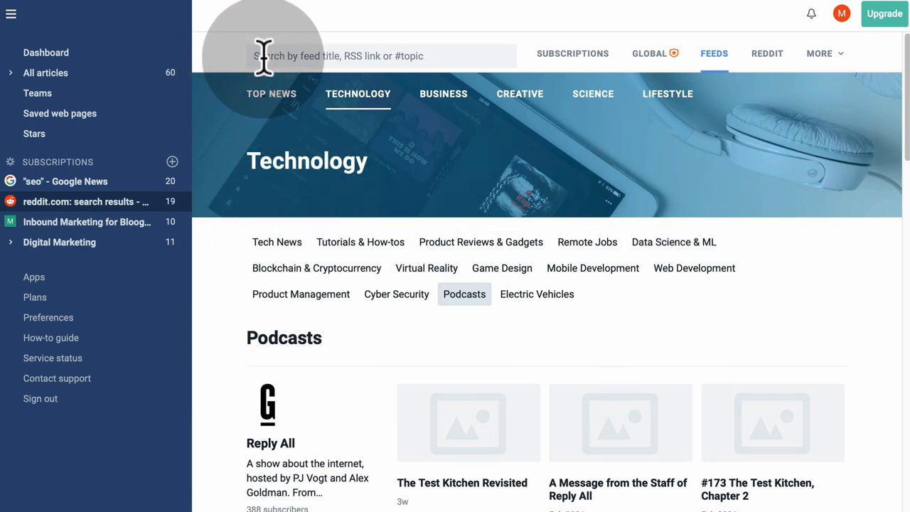
click(381, 55)
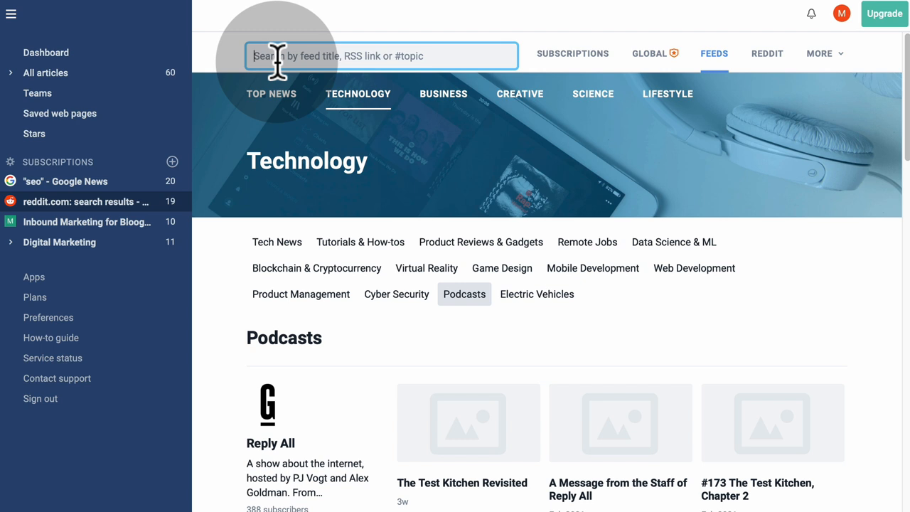
text(https://profitcopilot.com/feed)
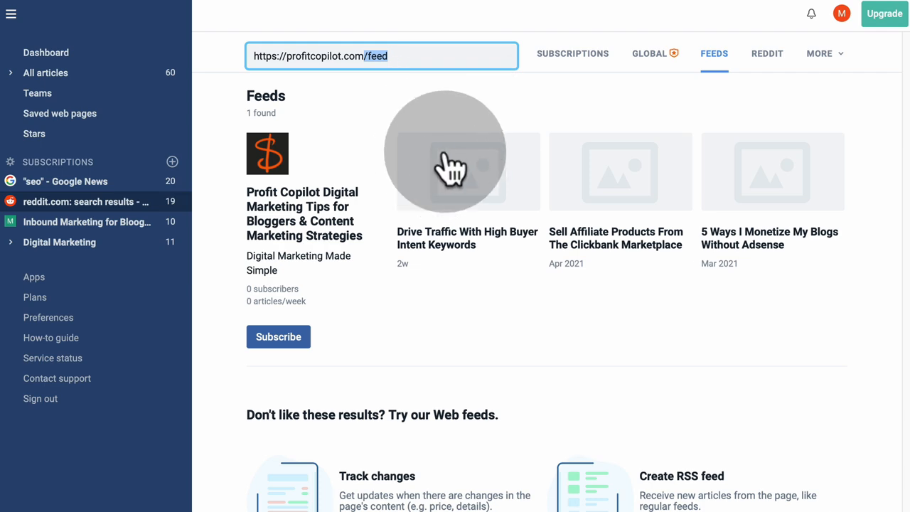
mouse_move(503, 415)
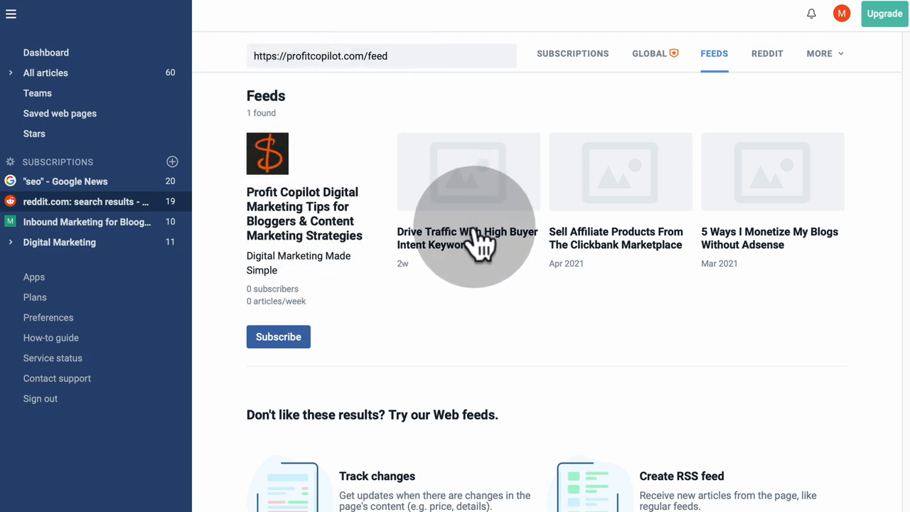
mouse_move(610, 267)
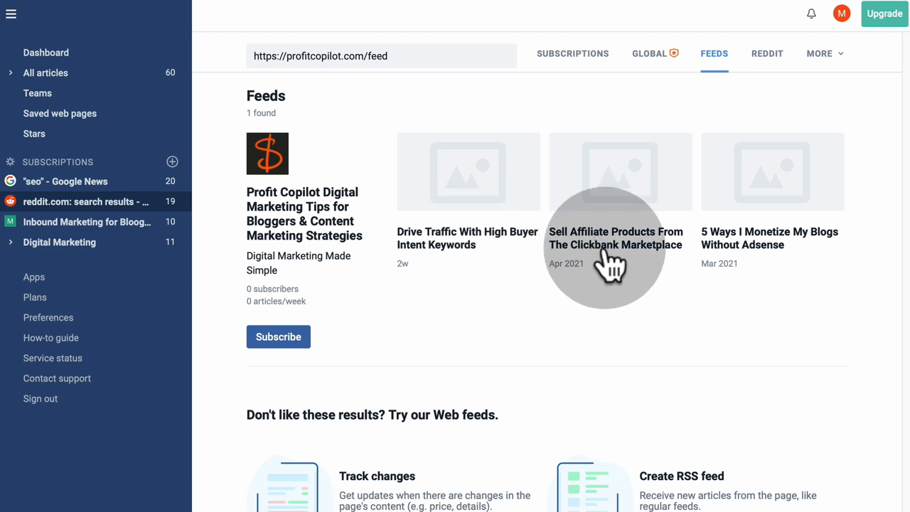
mouse_move(472, 245)
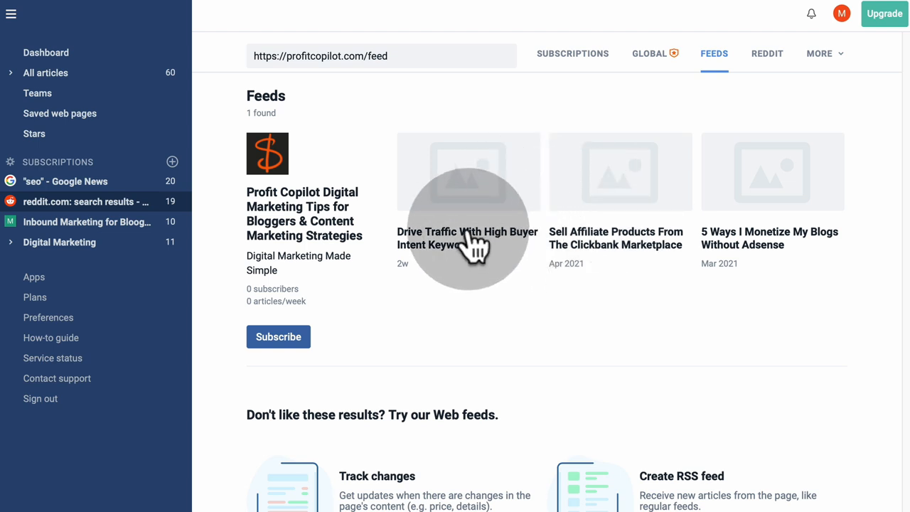
click(466, 239)
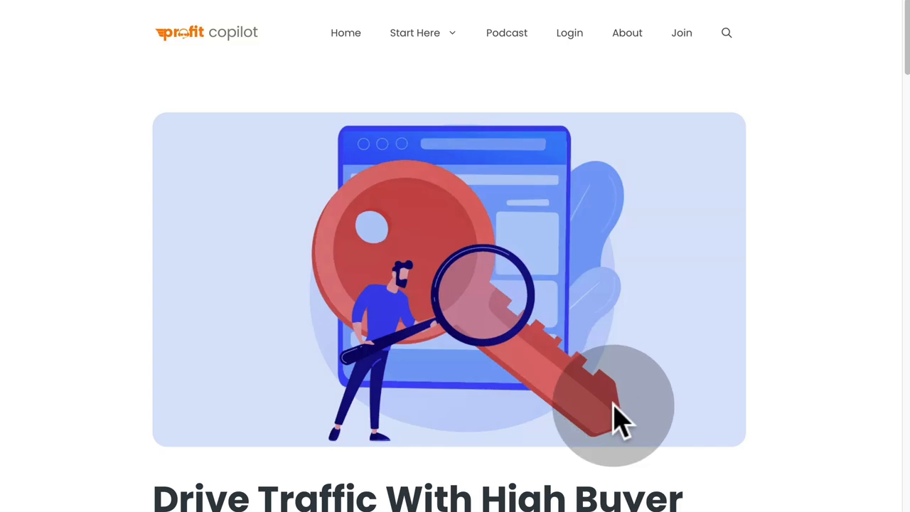
scroll(down, 3)
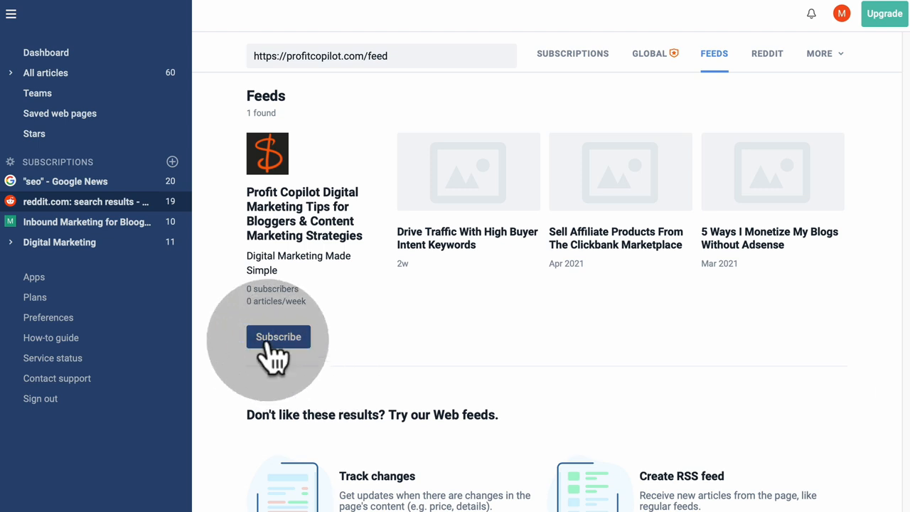
Subscribe to the Profit Copilot Digital Marketing Tips feed so it joins the sidebar.
click(278, 336)
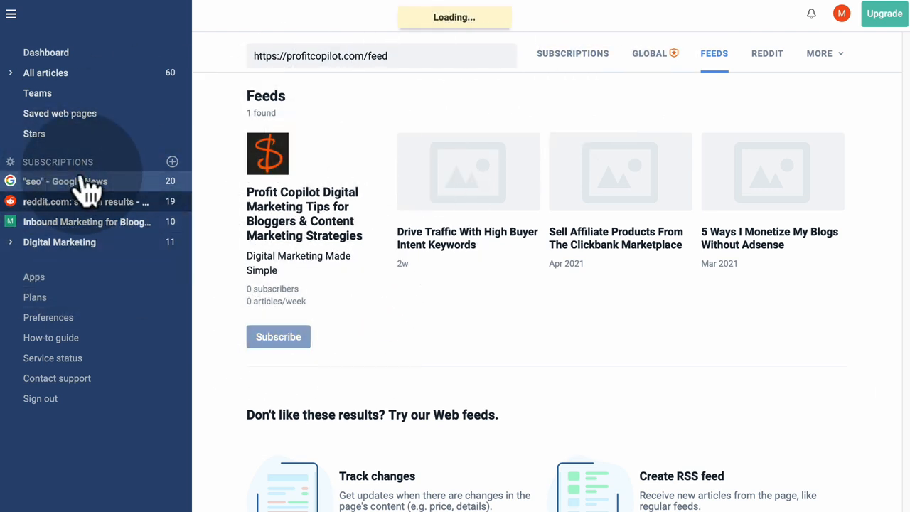
click(279, 335)
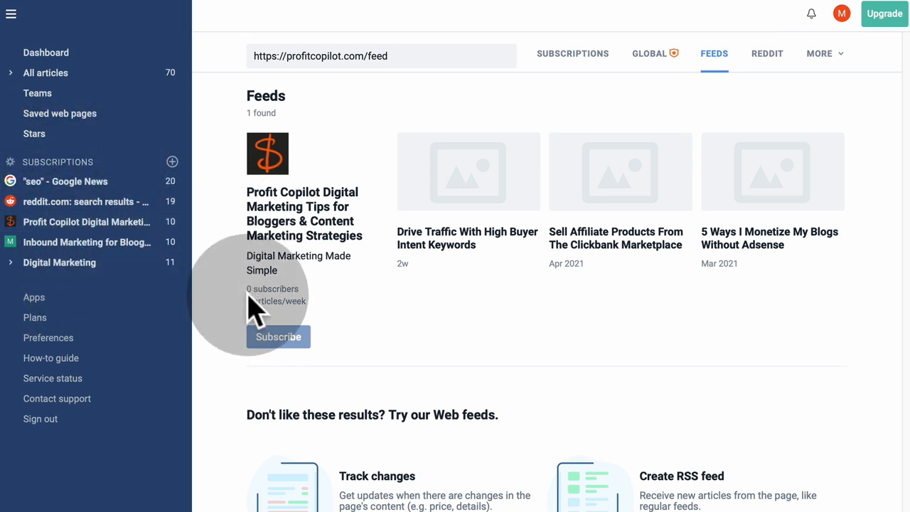
mouse_move(348, 188)
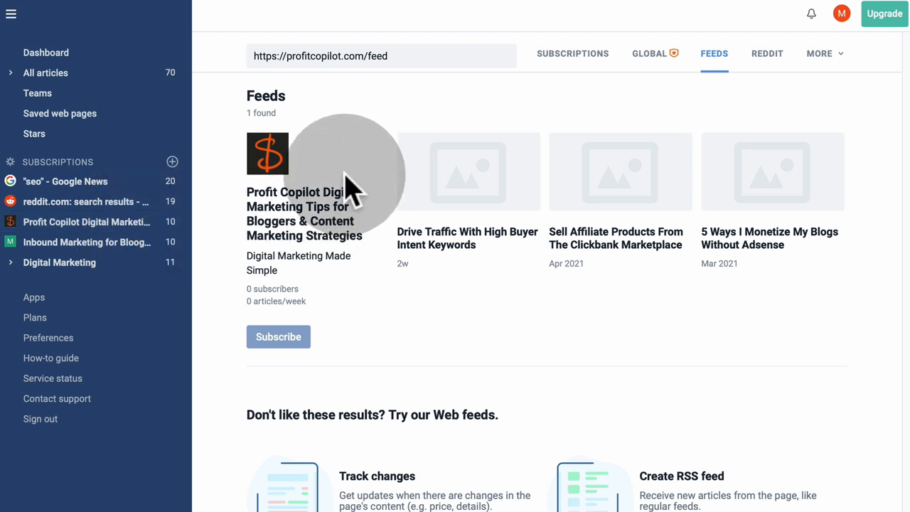
mouse_move(270, 178)
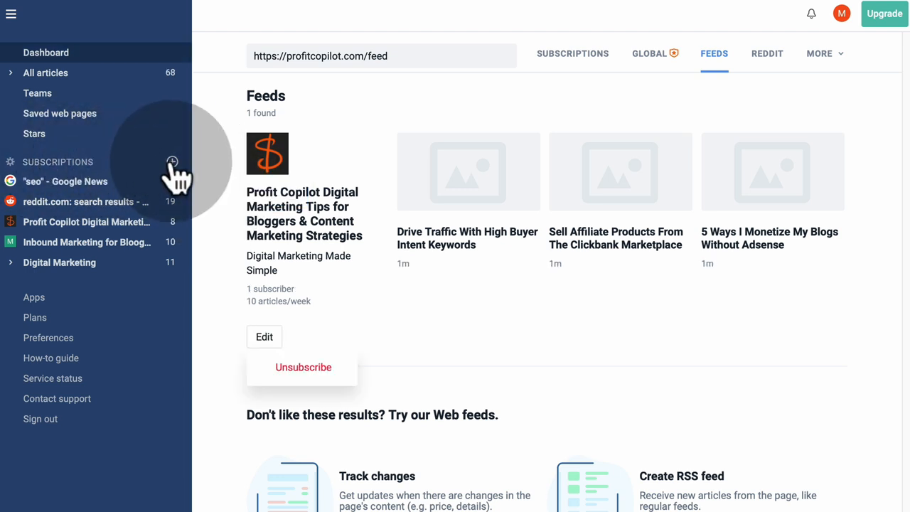
Start a new folder named Content Marketing Strategies from the Subscriptions + menu.
click(172, 162)
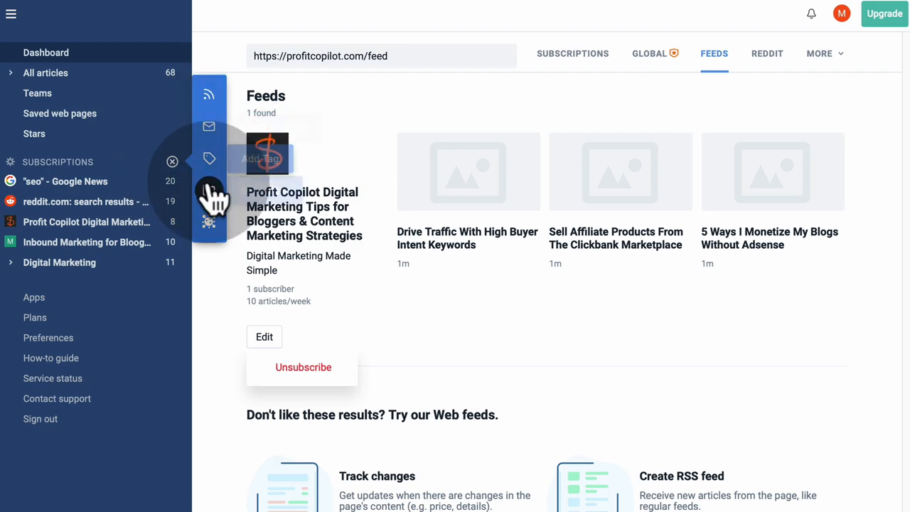
click(172, 163)
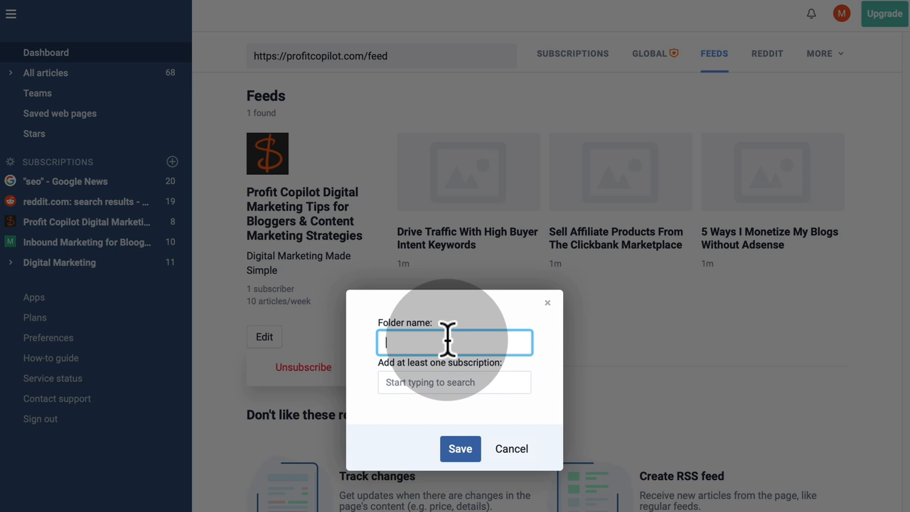
text(Content Ma)
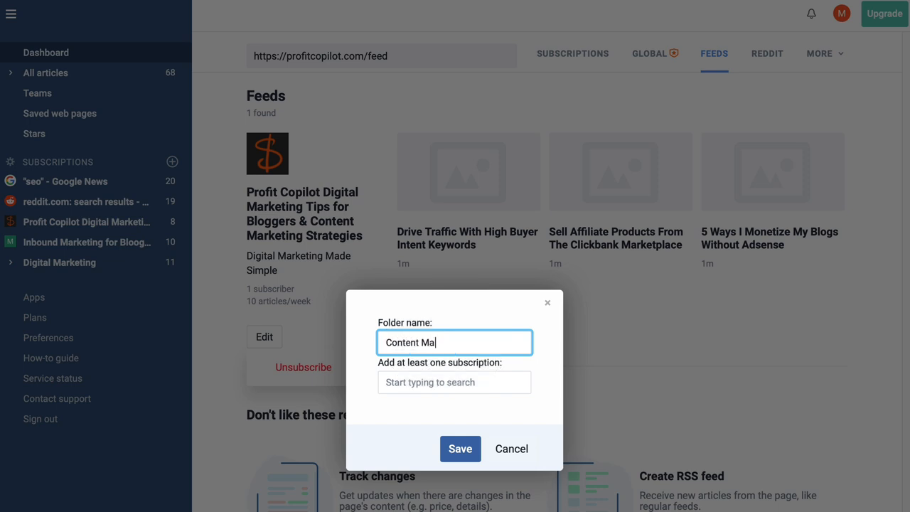
text(rketing Strateg)
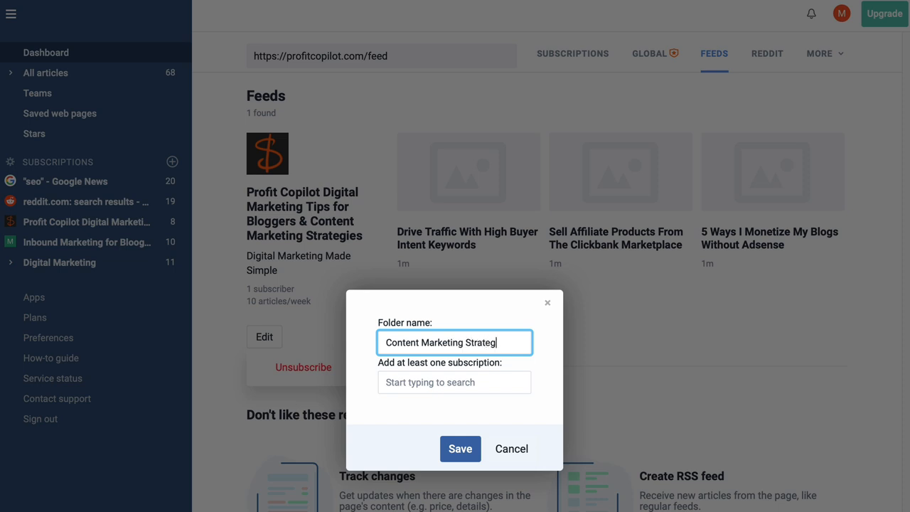
Add the Profit Copilot feed to the folder, save it, and expand it in the sidebar.
click(455, 381)
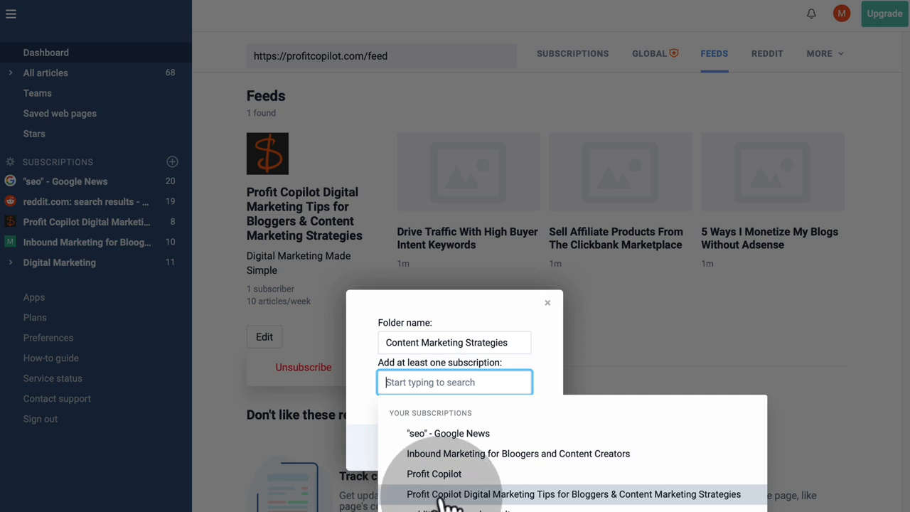
click(574, 494)
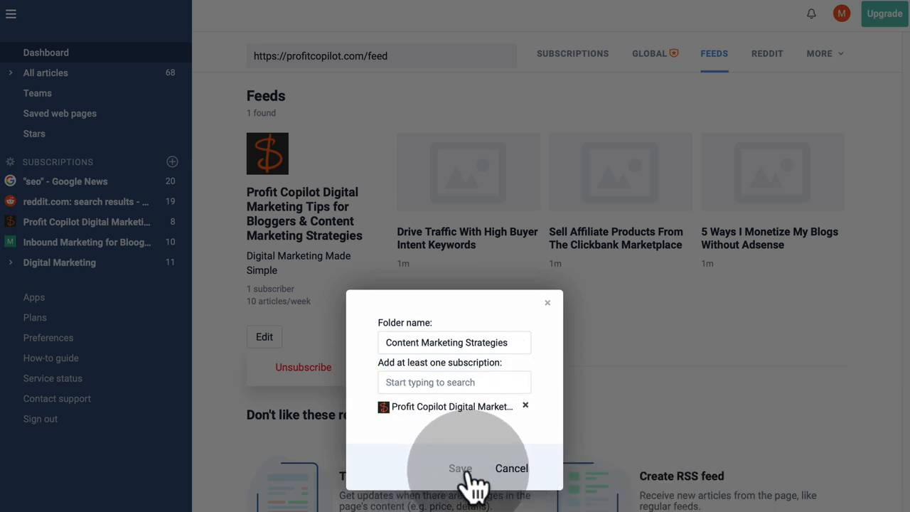
click(461, 467)
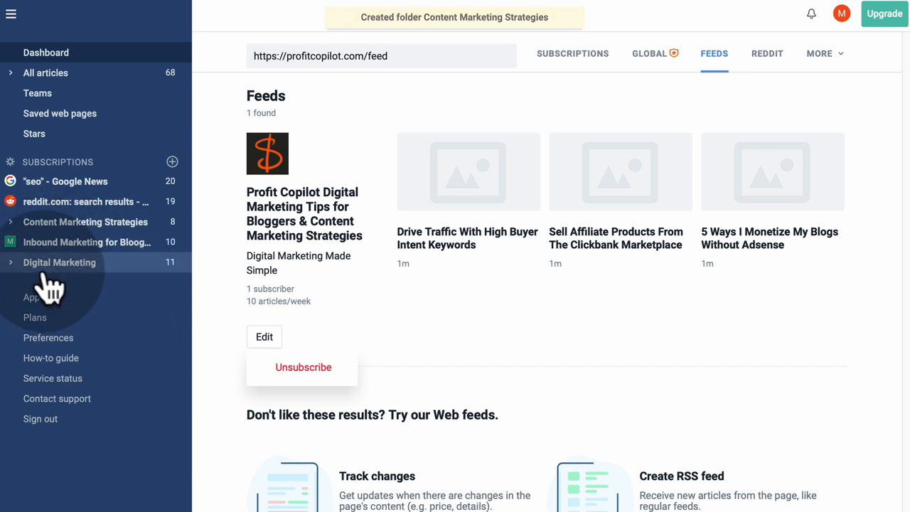
click(381, 55)
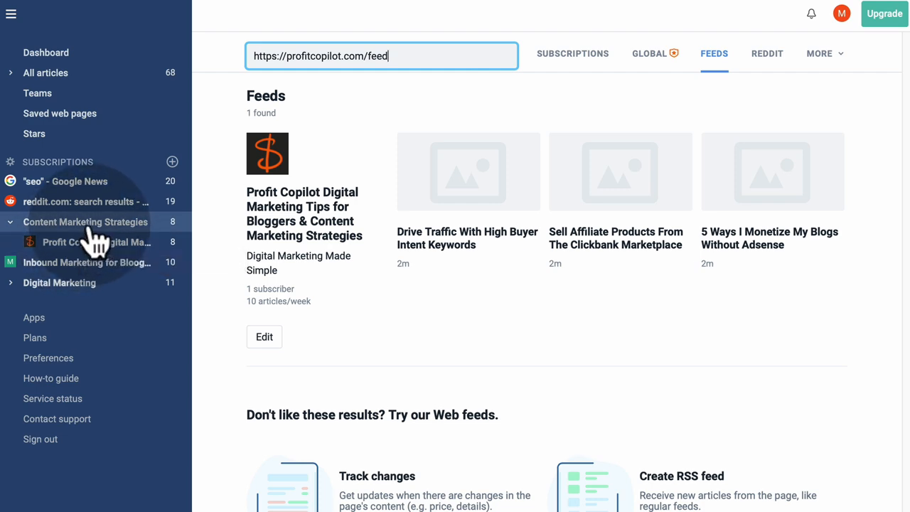
View the Content Marketing Strategies folder's articles and bring up its folder options.
click(85, 222)
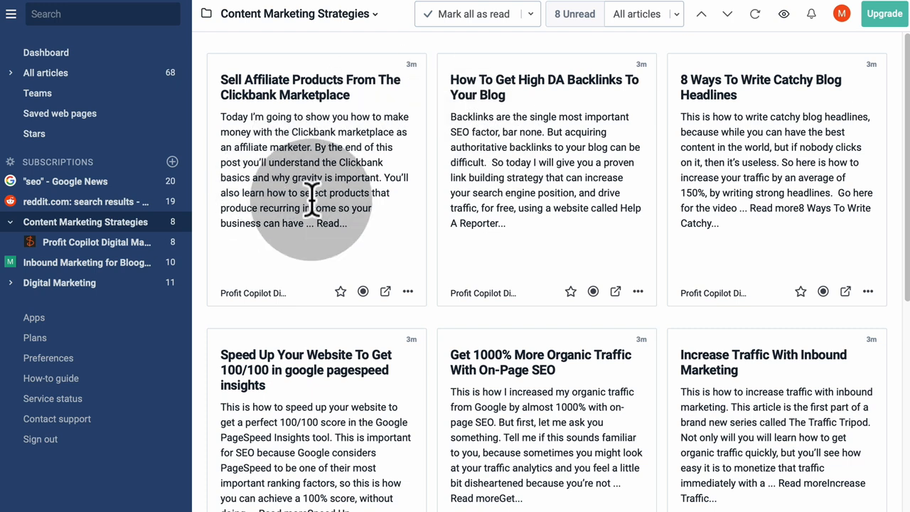
mouse_move(455, 50)
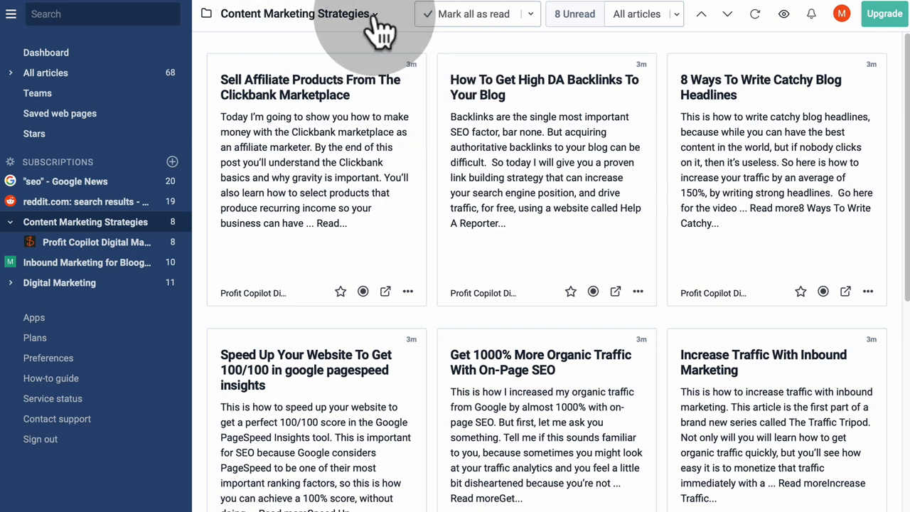
click(376, 15)
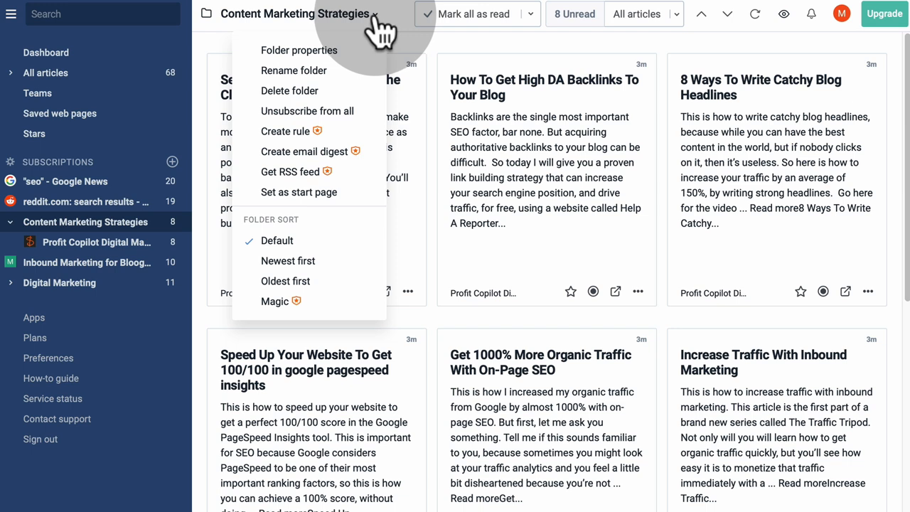
mouse_move(310, 120)
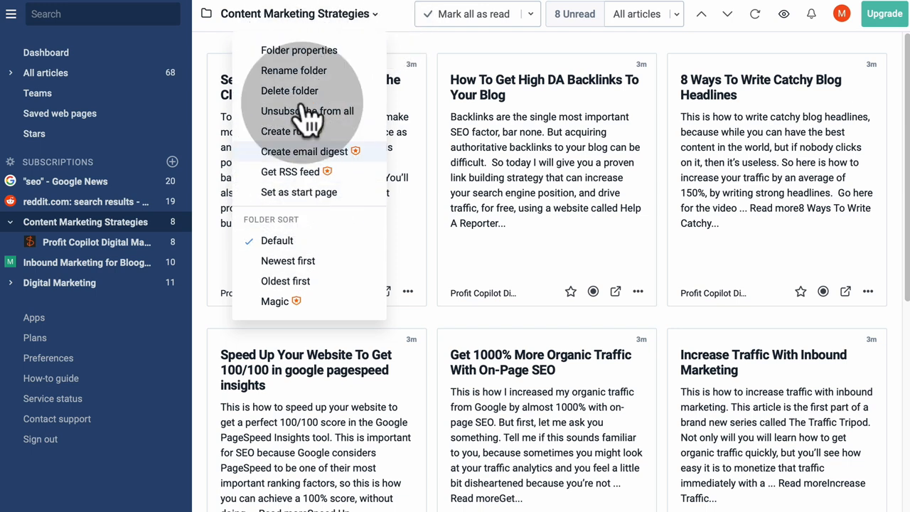
mouse_move(290, 171)
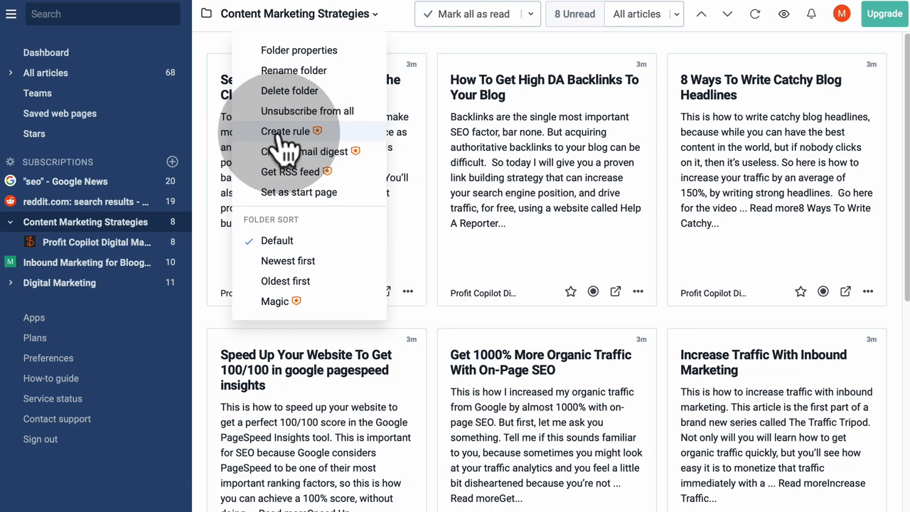
Draft a rule named Cross Promote for the folder's new articles and review its available actions.
click(285, 131)
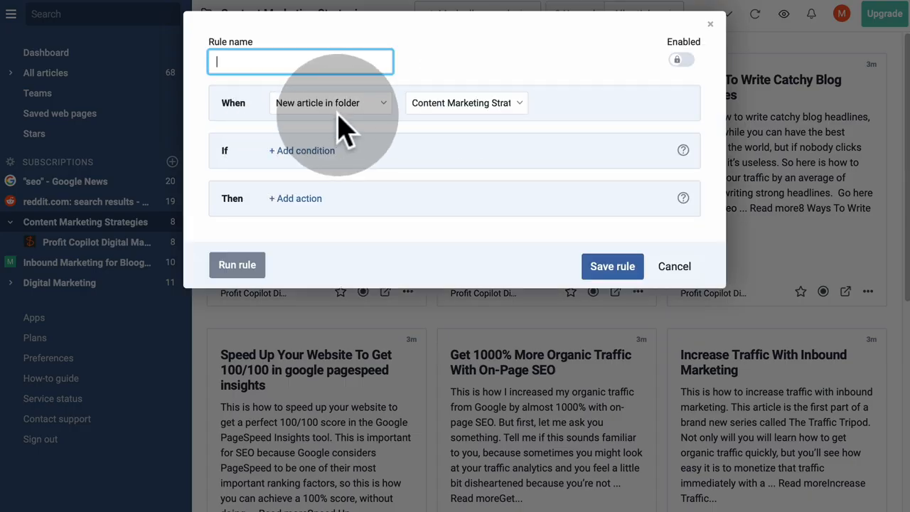
text(Cor)
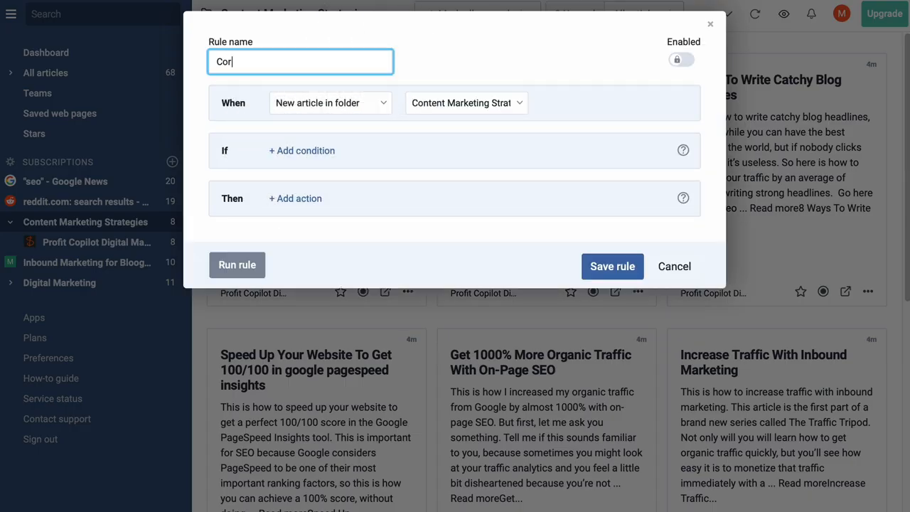
text(ross Promote)
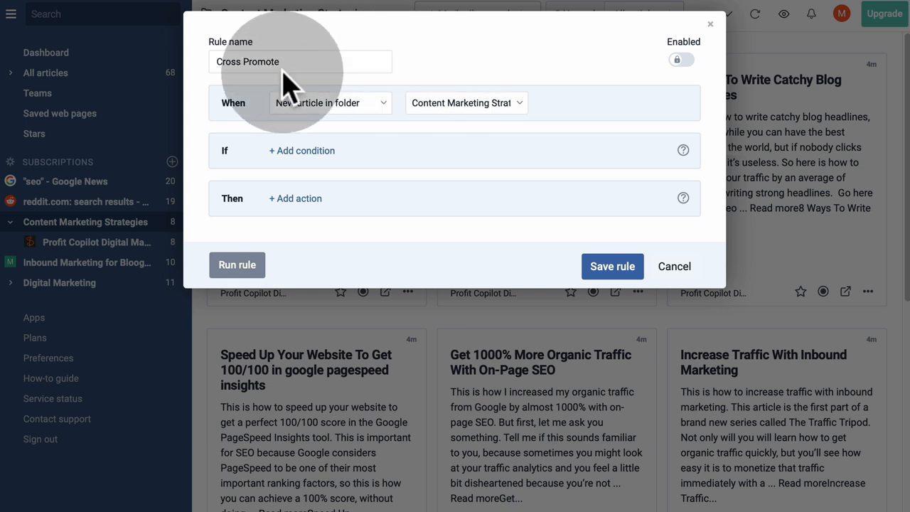
mouse_move(405, 97)
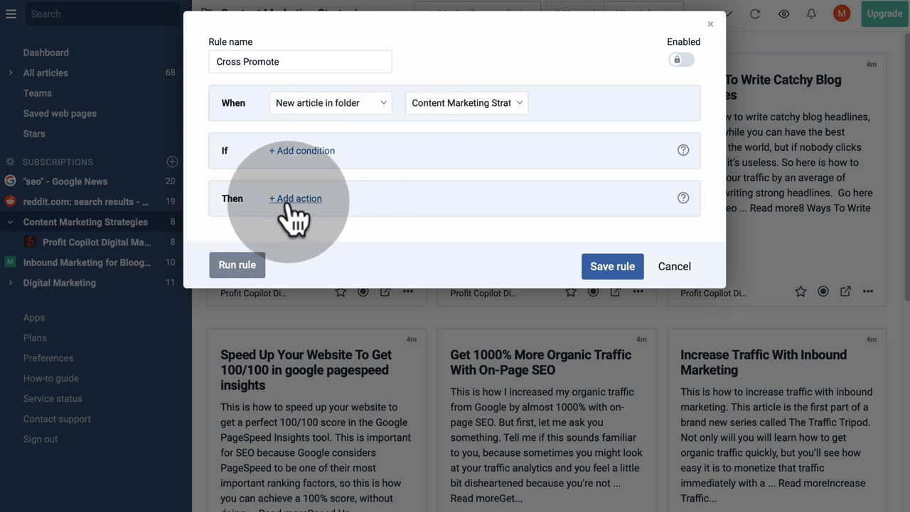
click(296, 199)
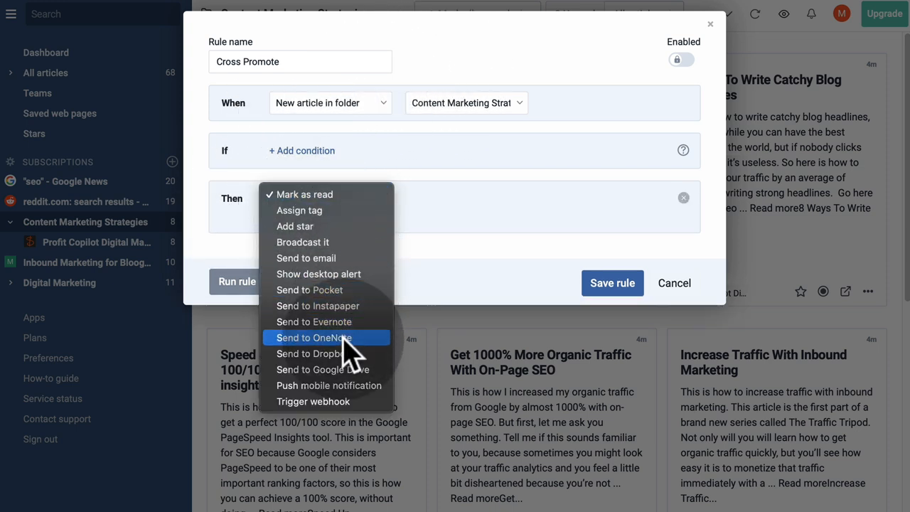
mouse_move(318, 306)
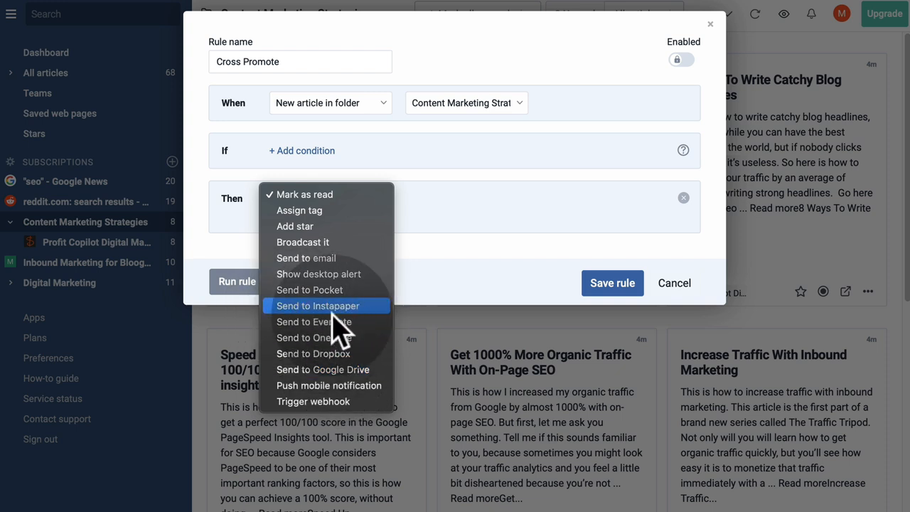
mouse_move(314, 338)
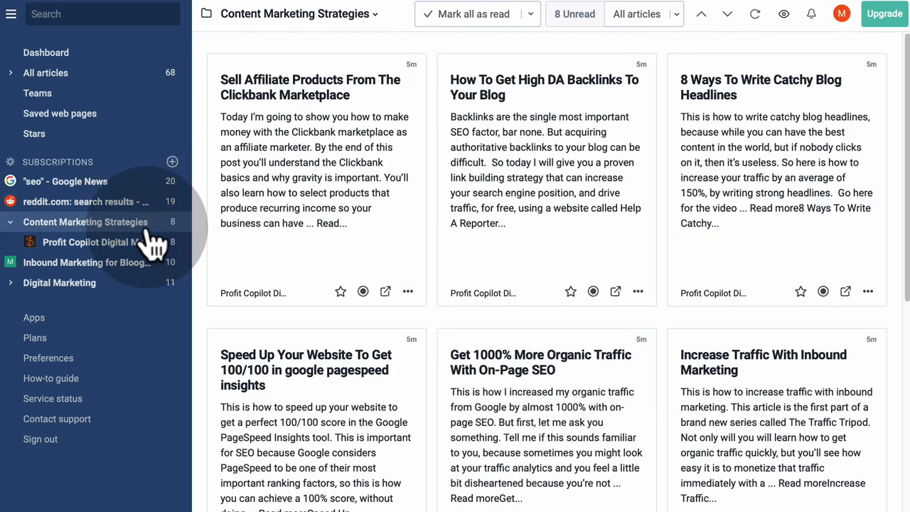
click(97, 241)
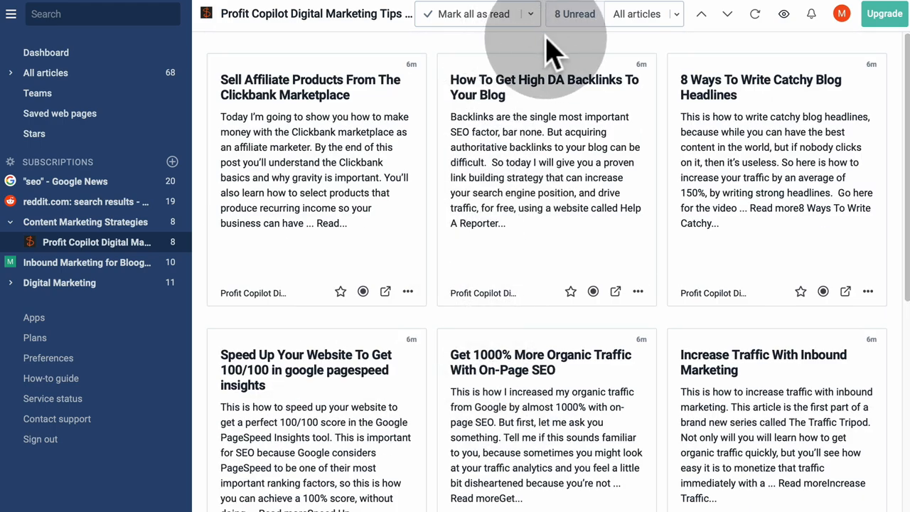
click(103, 14)
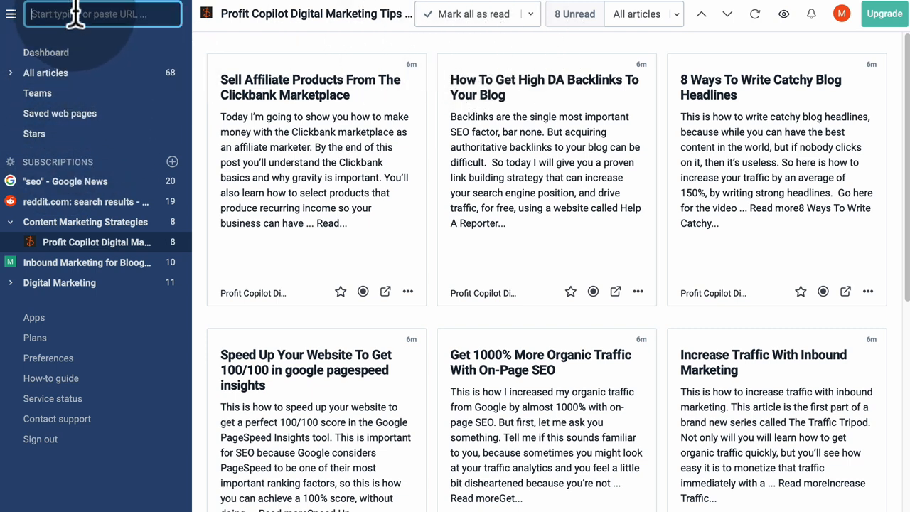
text(marketing)
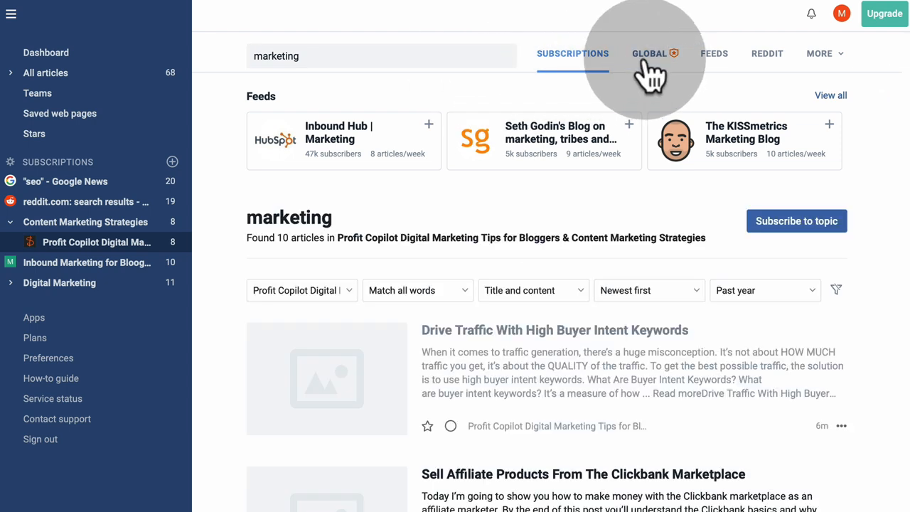
click(648, 54)
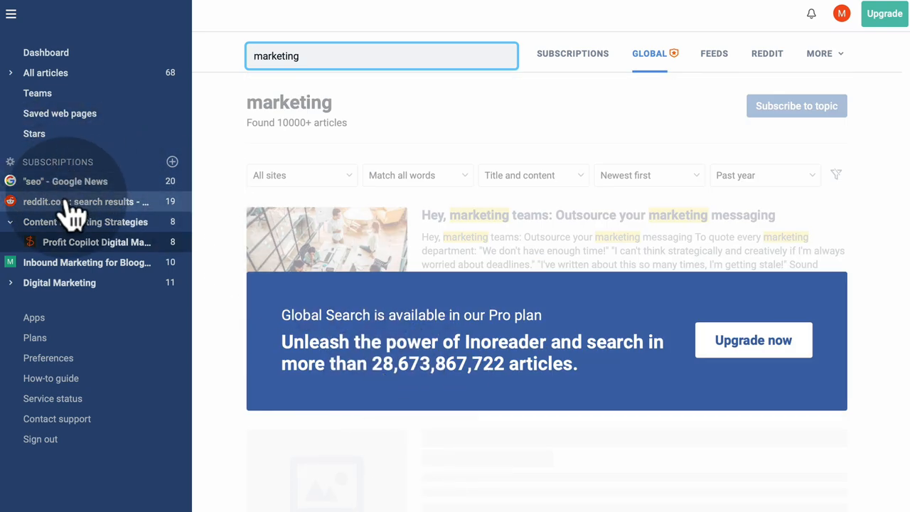
click(65, 180)
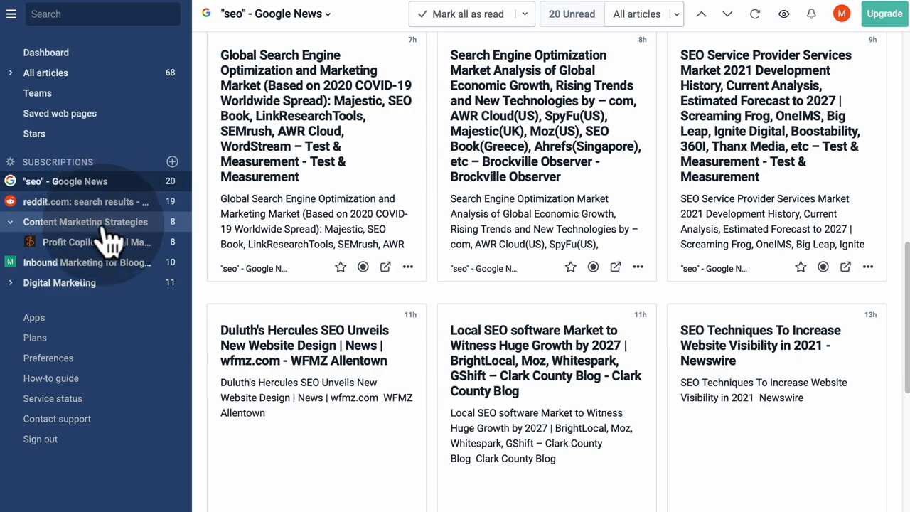
click(86, 222)
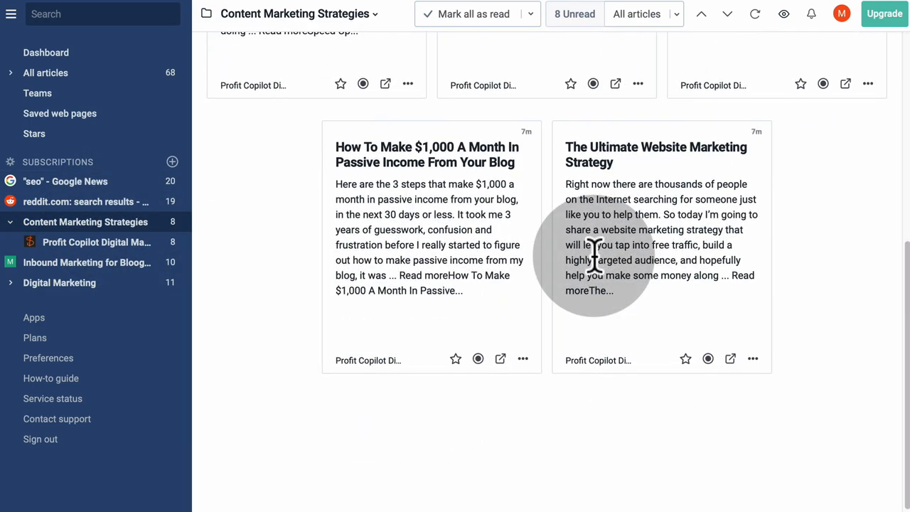